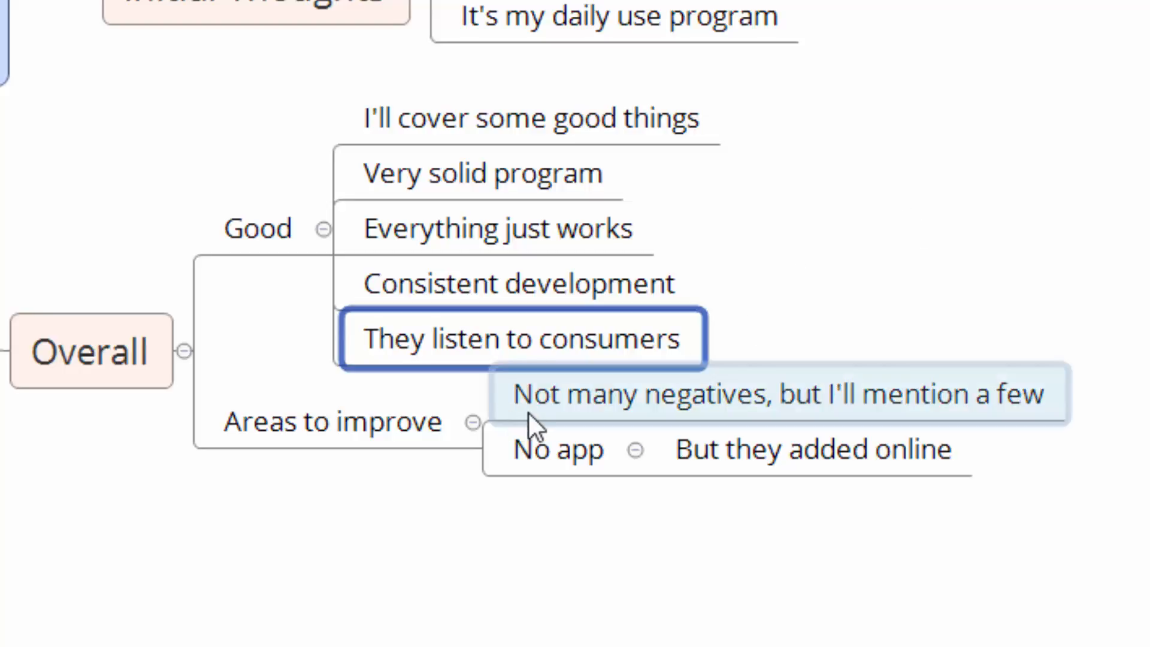
# Step: Walk through the Areas to improve topics one by one, starting with No app
pyautogui.click(778, 395)
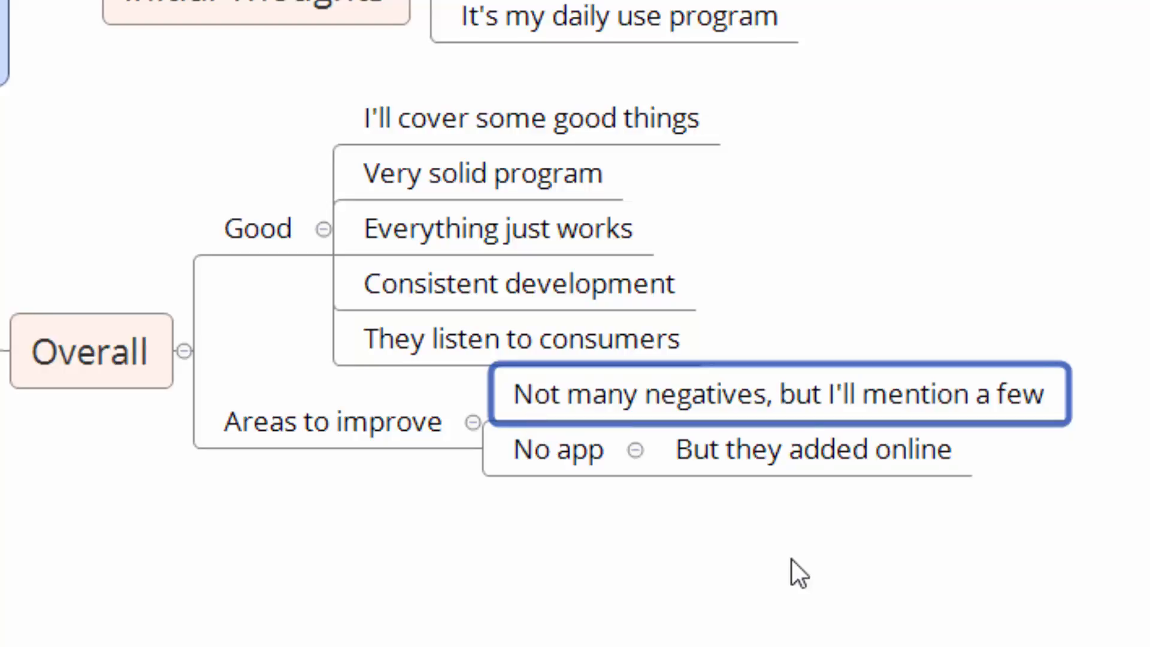
pyautogui.click(557, 449)
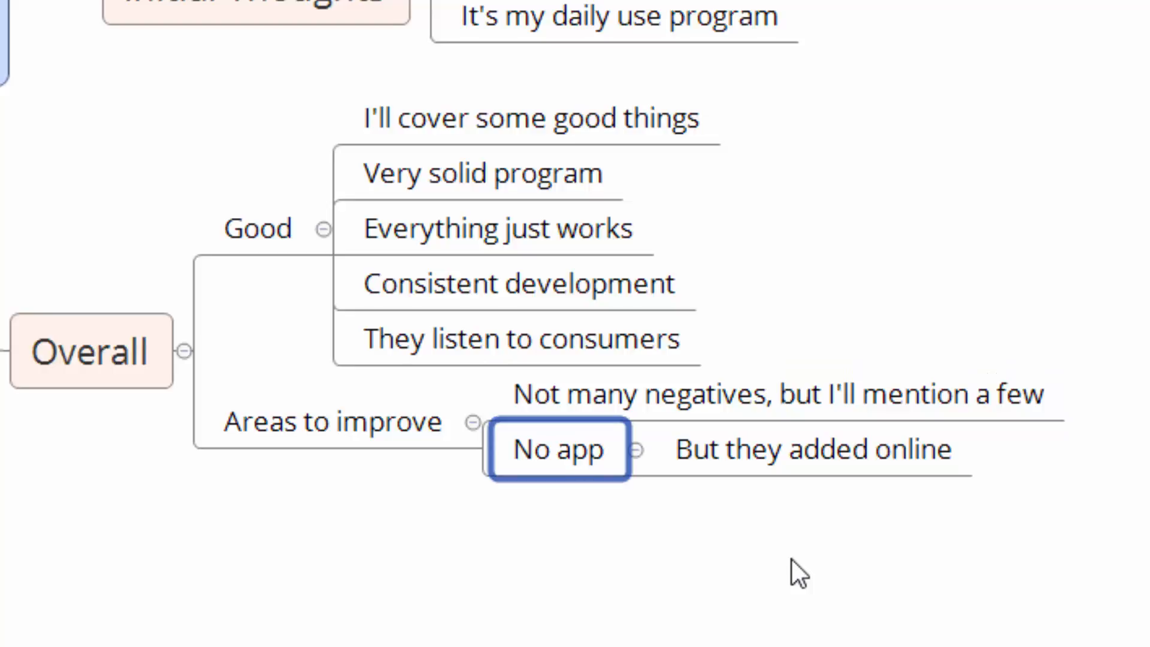
pyautogui.click(812, 449)
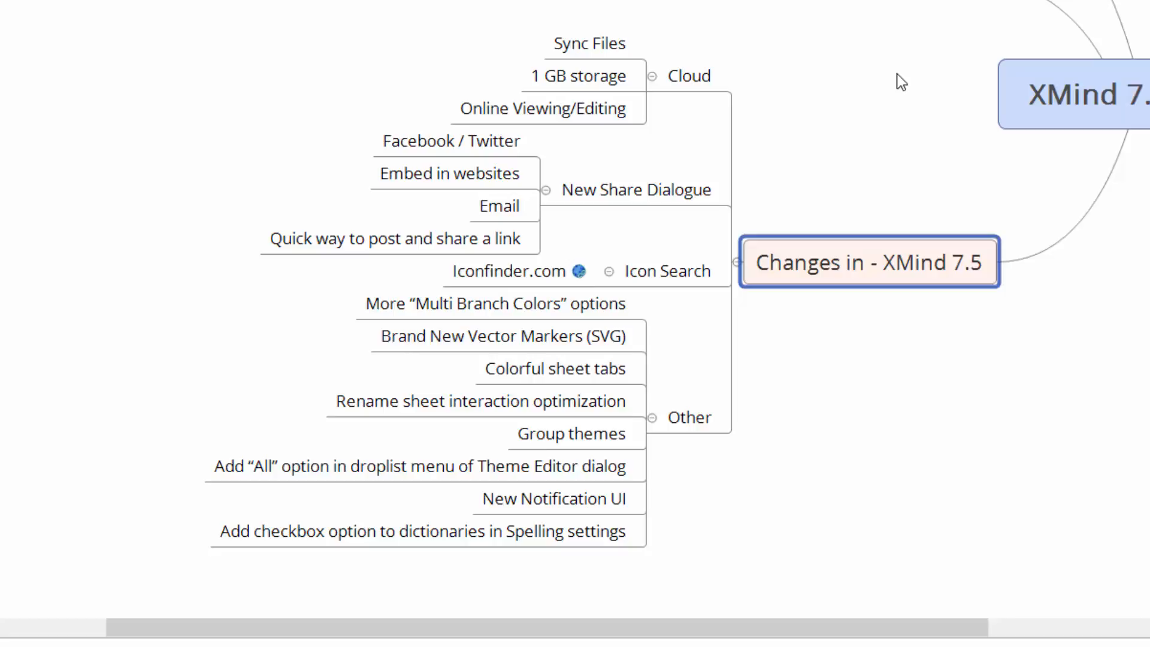
pyautogui.moveTo(726, 97)
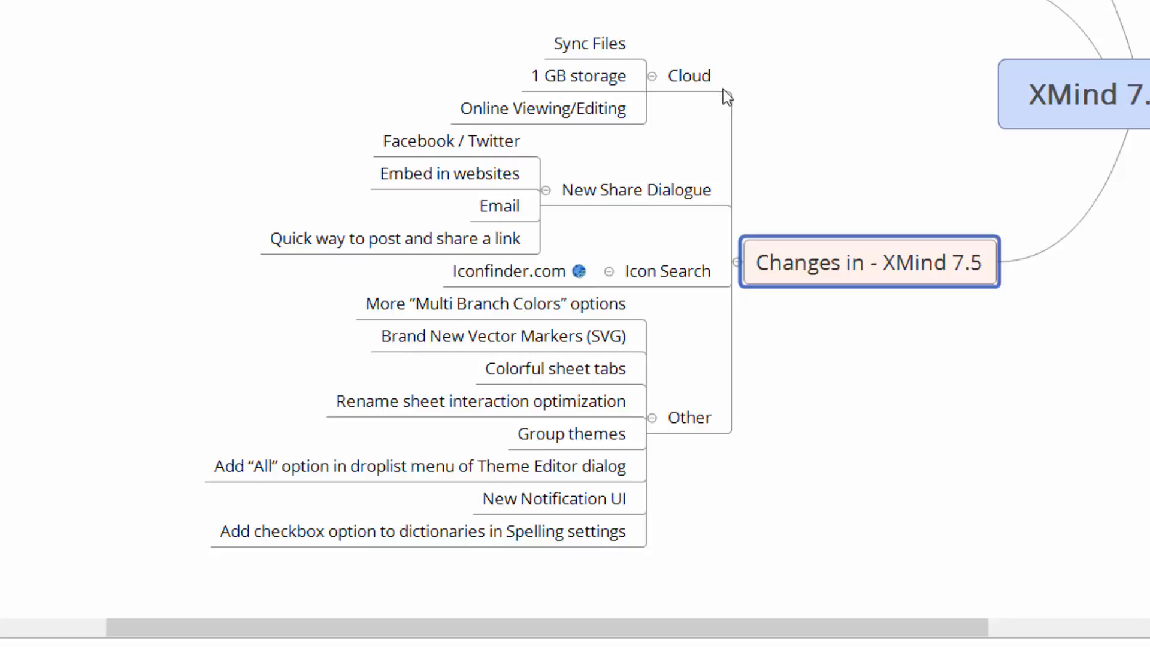
# Step: Review the new-feature topics: Cloud, 1 GB storage and the next feature
pyautogui.click(688, 76)
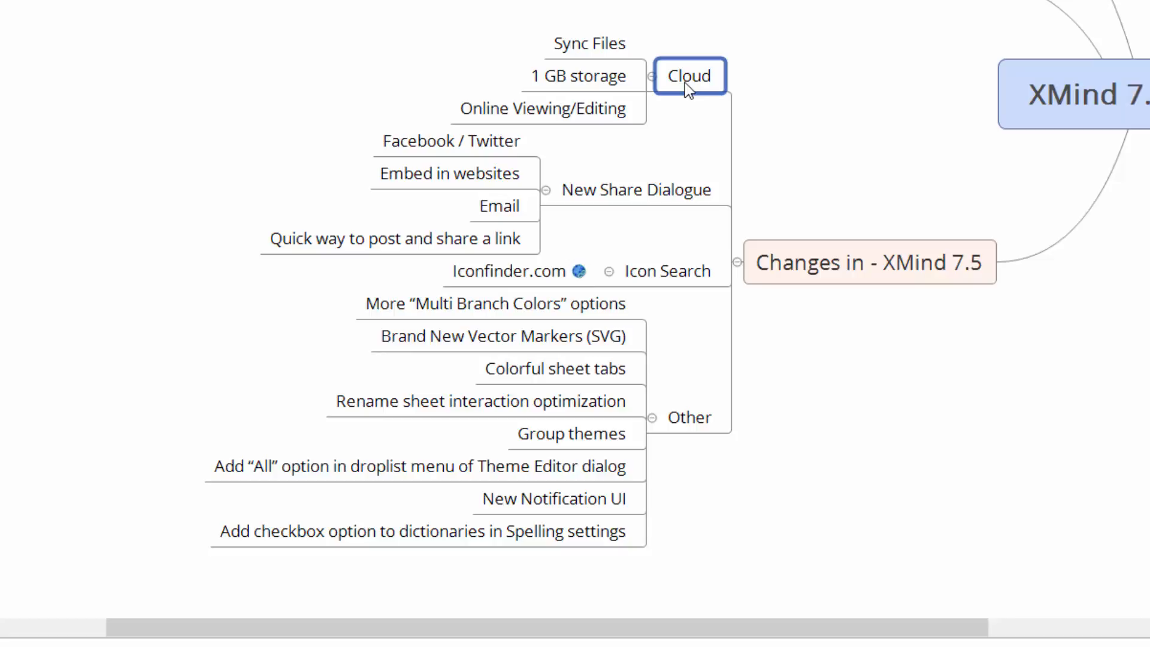
pyautogui.click(578, 76)
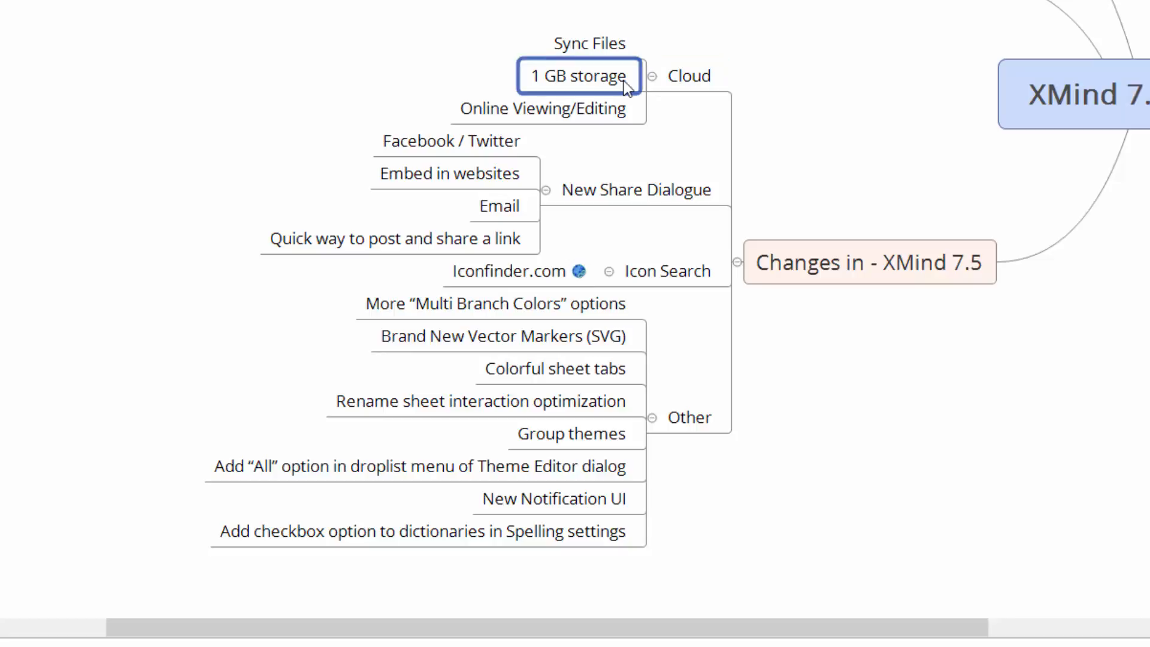
pyautogui.click(544, 108)
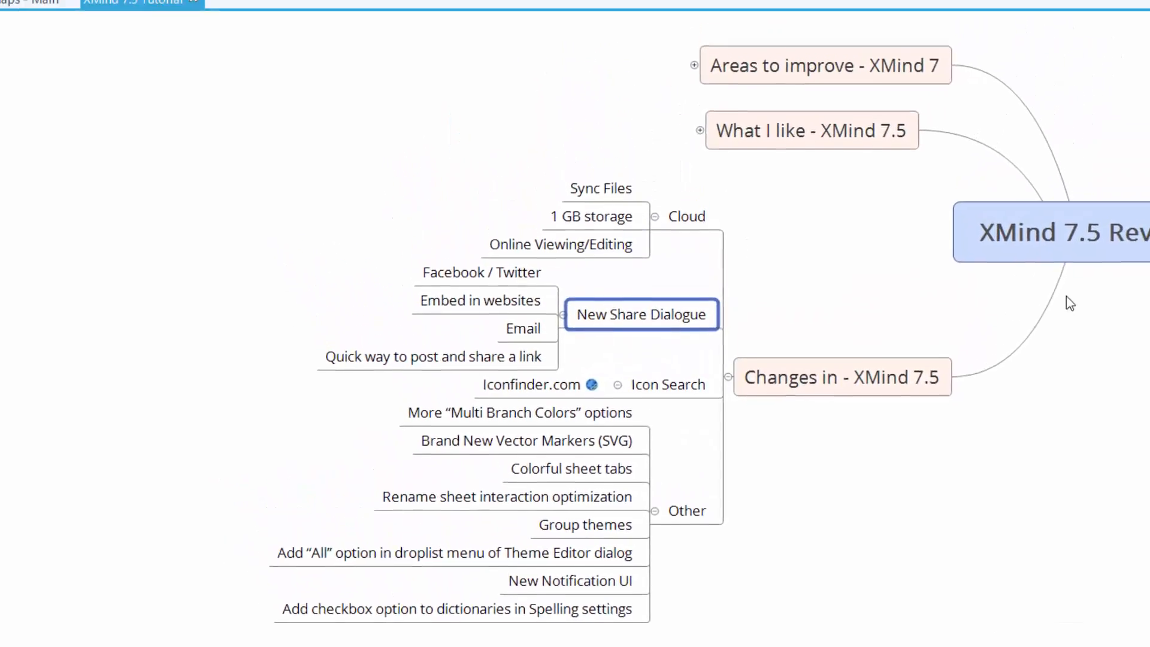
# Step: Bring up the Share dialog from the File menu
pyautogui.click(13, 8)
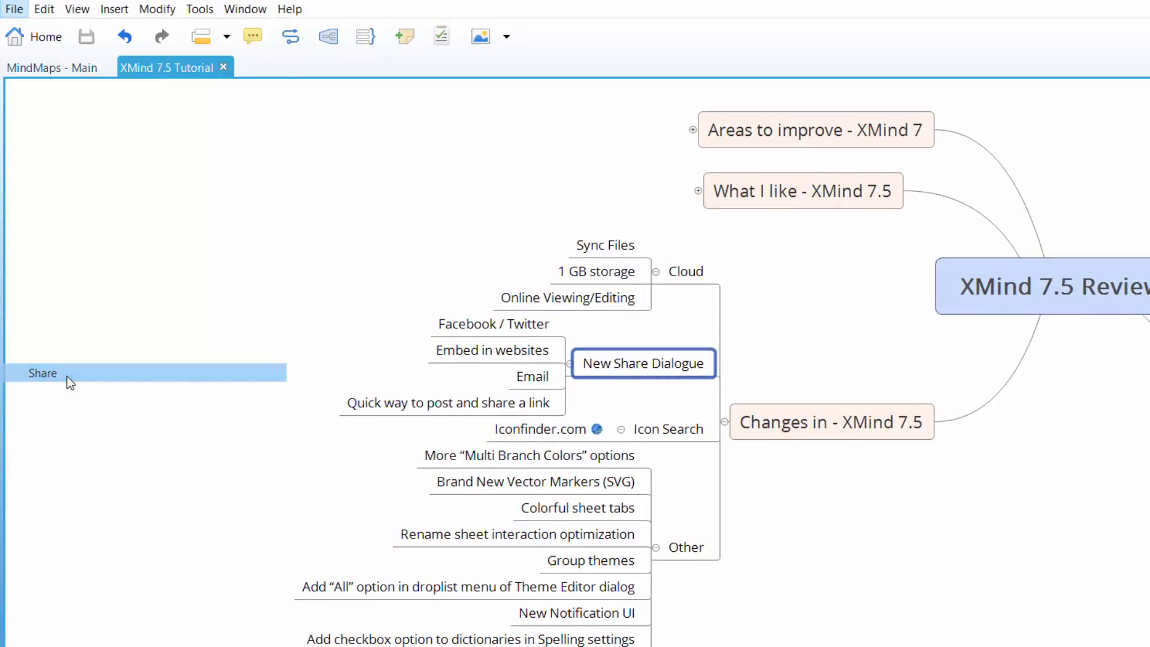
pyautogui.click(43, 374)
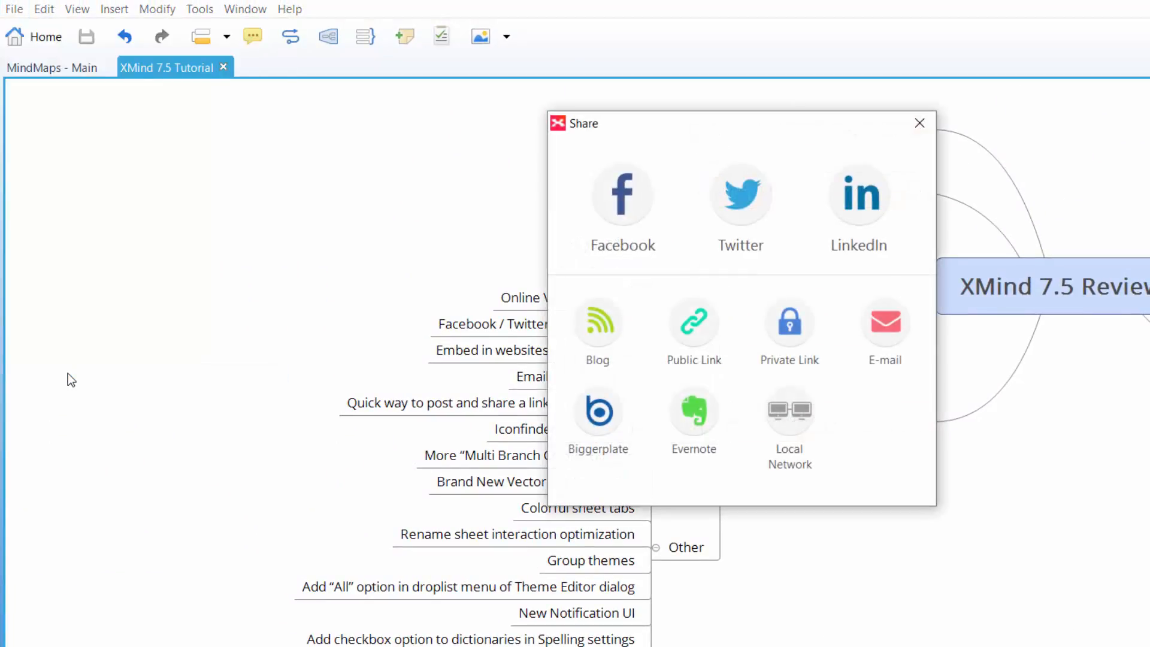
pyautogui.moveTo(176, 294)
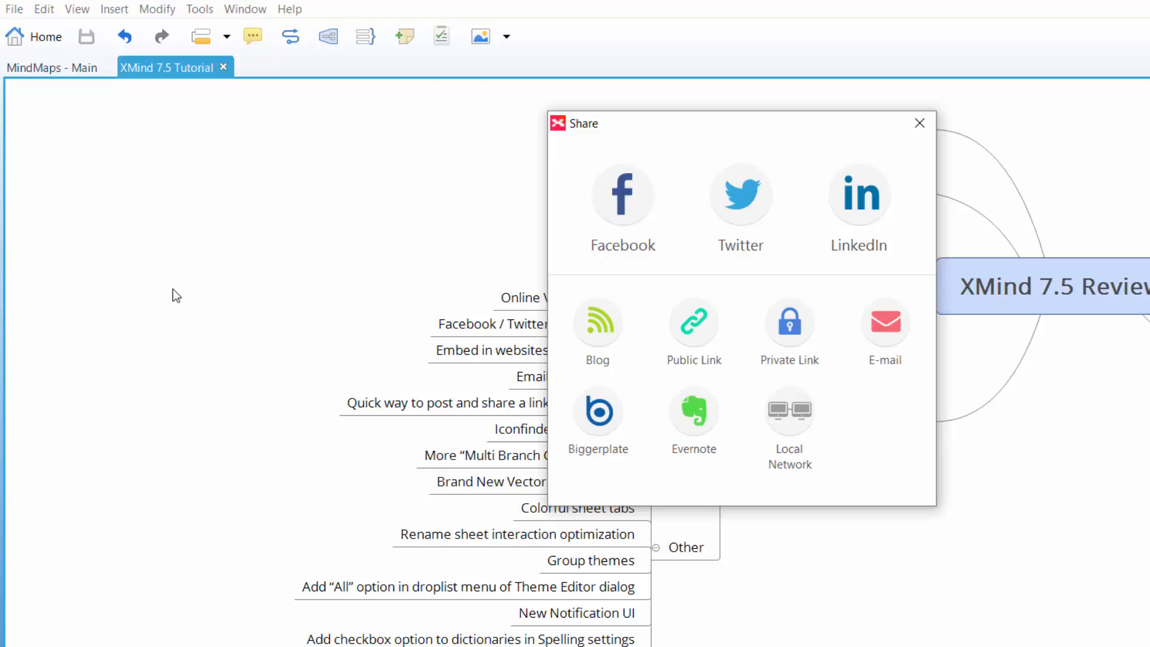
pyautogui.moveTo(418, 322)
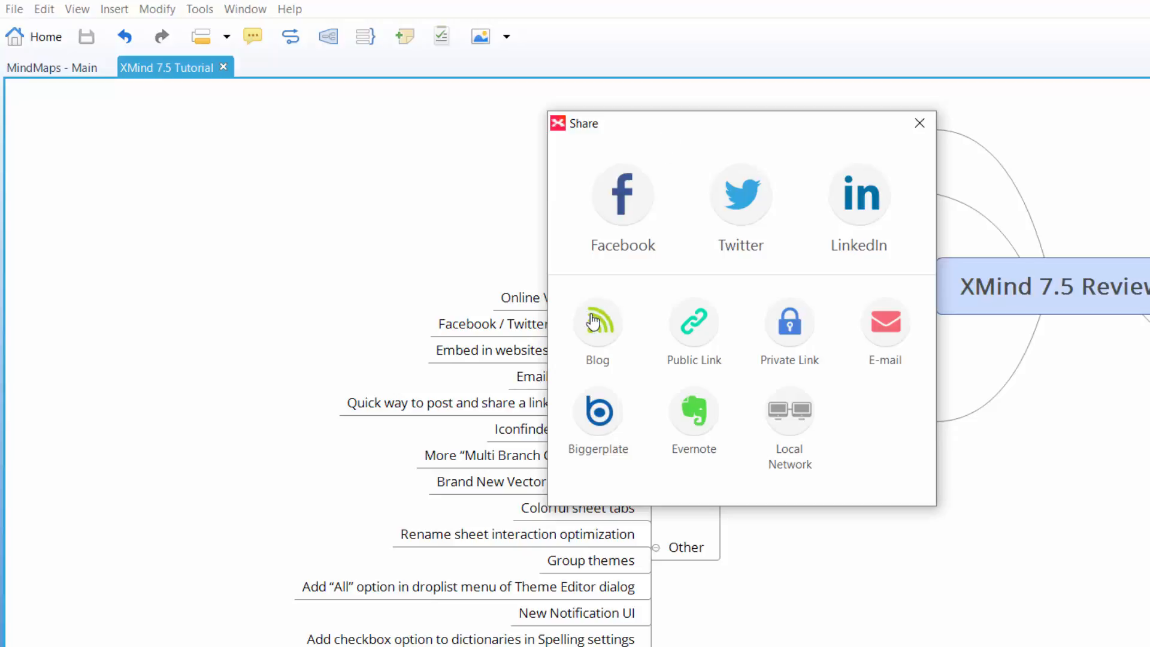
pyautogui.moveTo(620, 341)
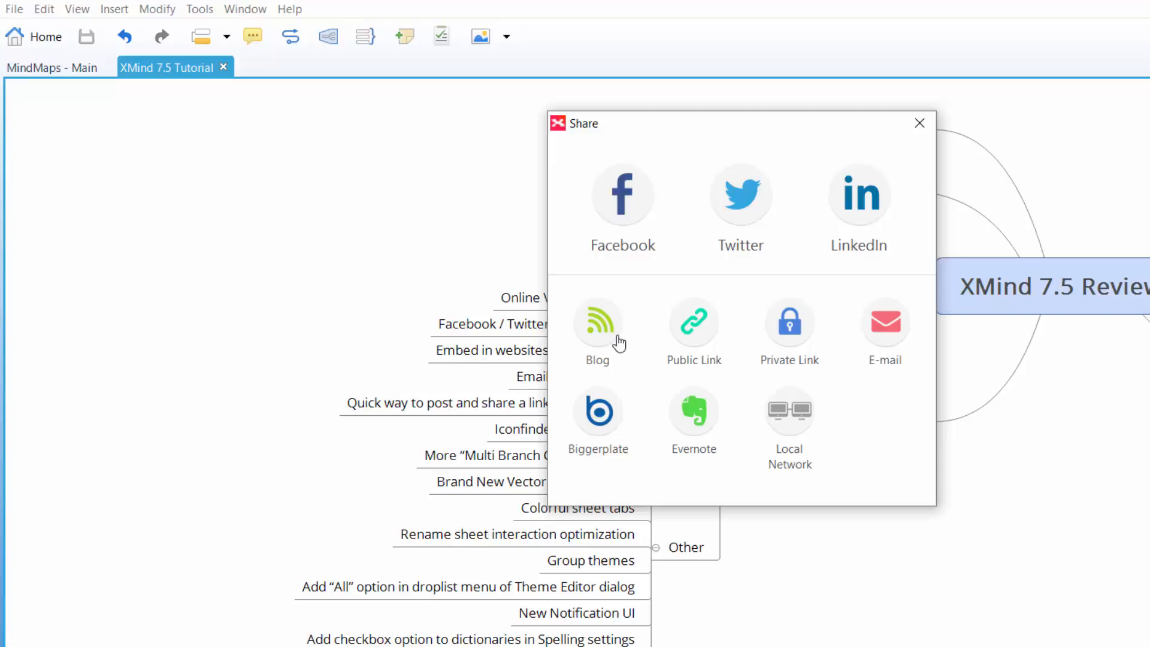
pyautogui.moveTo(618, 346)
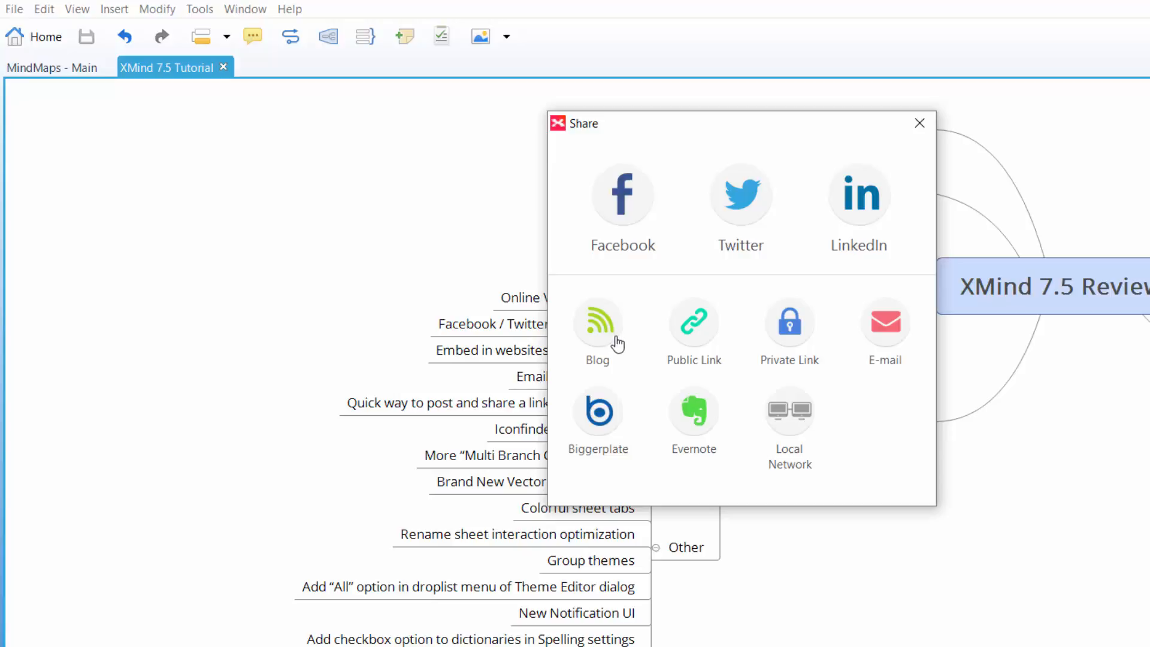
# Step: Choose Public Link and describe the map as "Kevin's reivew map"
pyautogui.click(919, 123)
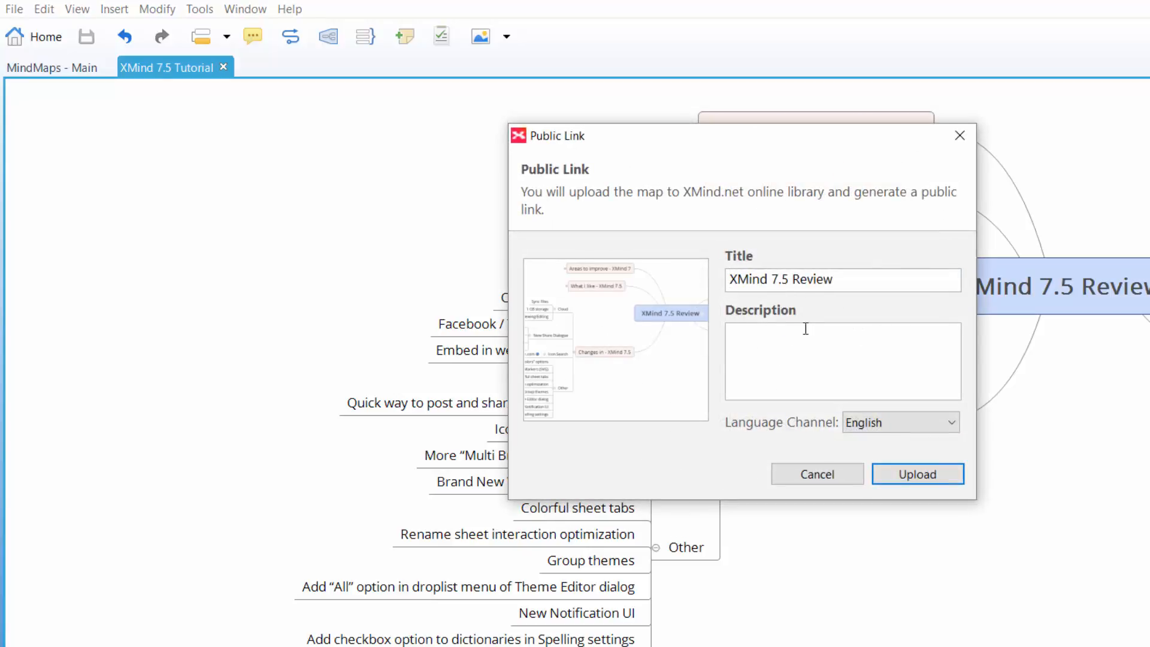
pyautogui.write('K')
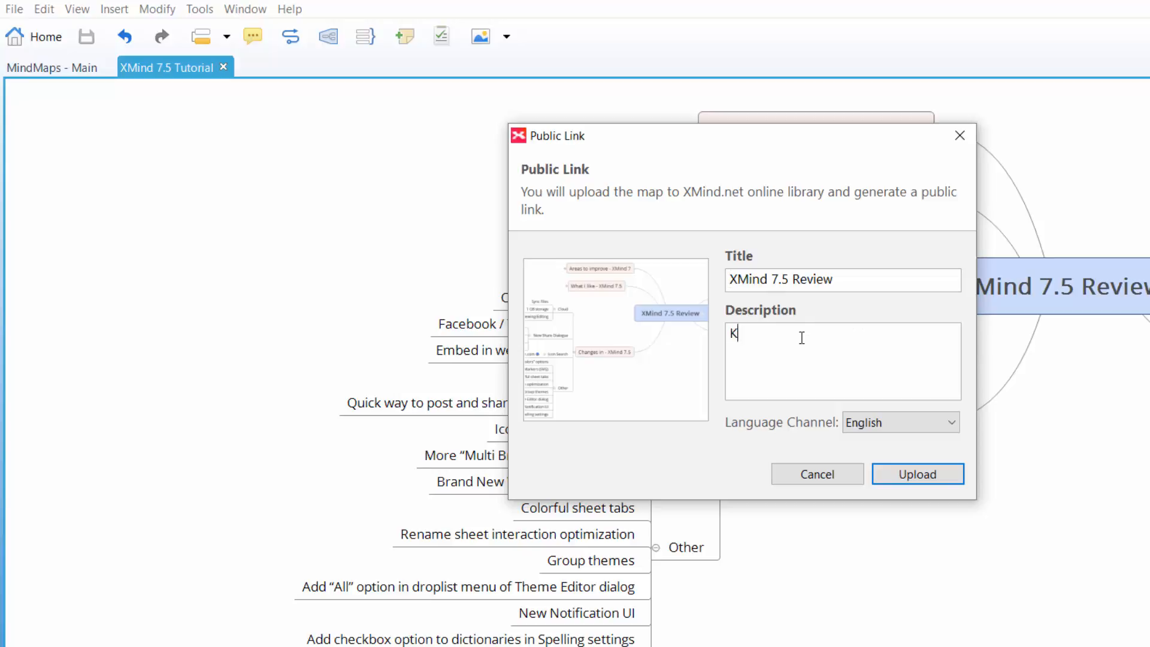
pyautogui.write("evin's")
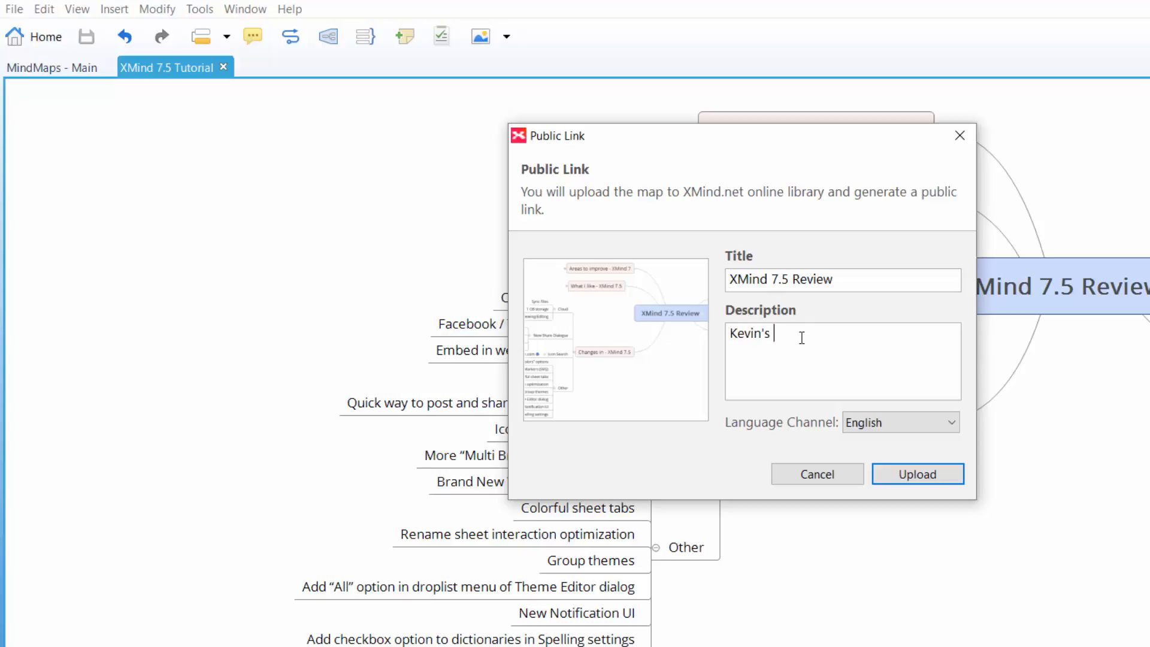
pyautogui.write('reivew')
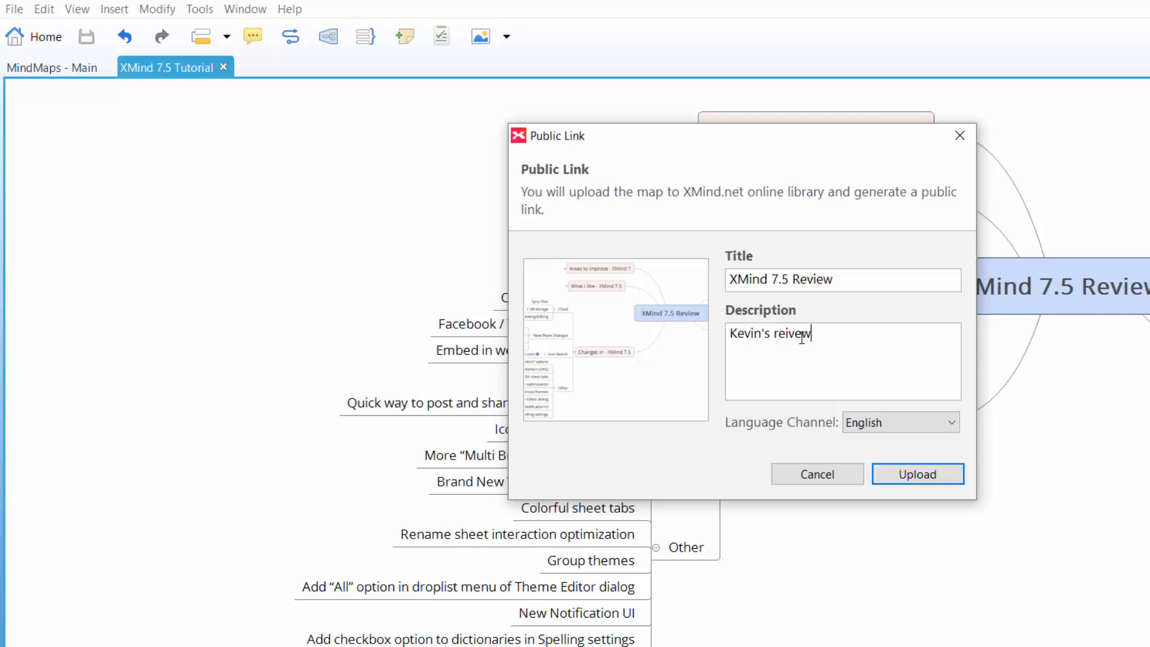
pyautogui.write('map')
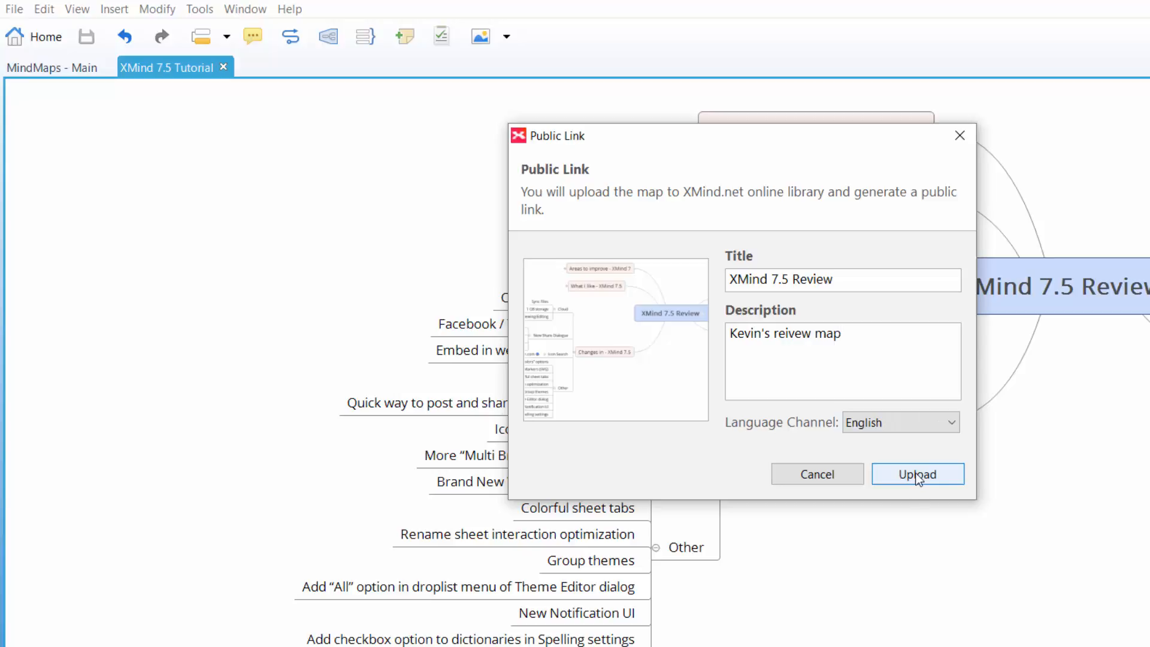
# Step: Upload the map to the XMind.net library and dismiss the generated link result
pyautogui.click(917, 475)
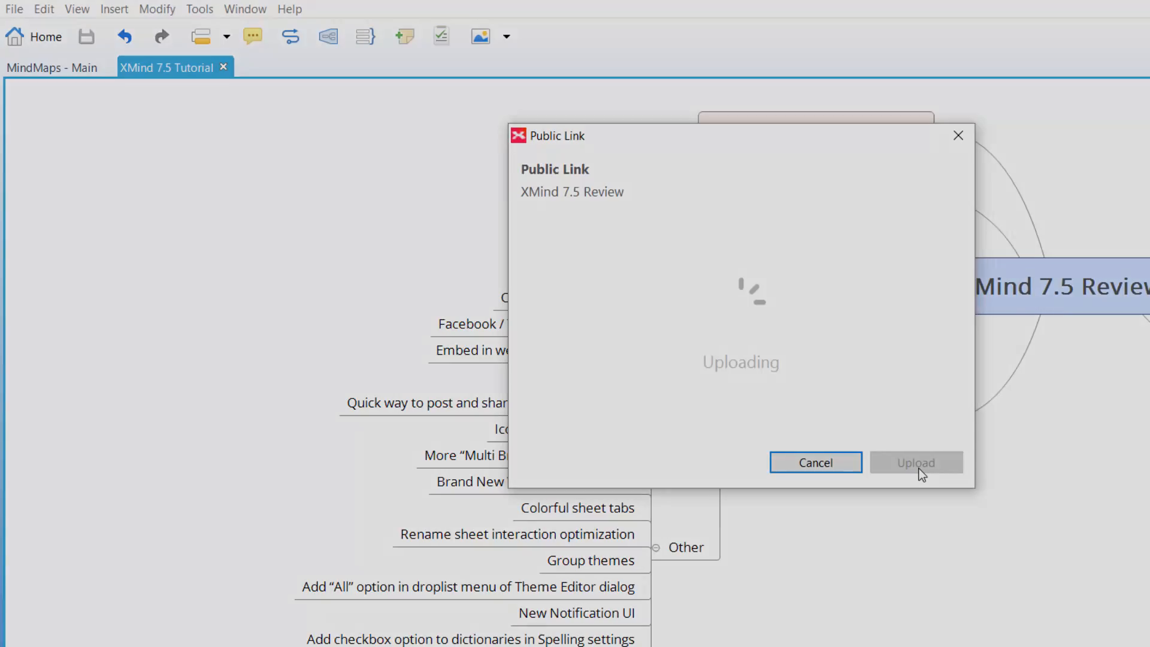
pyautogui.click(914, 462)
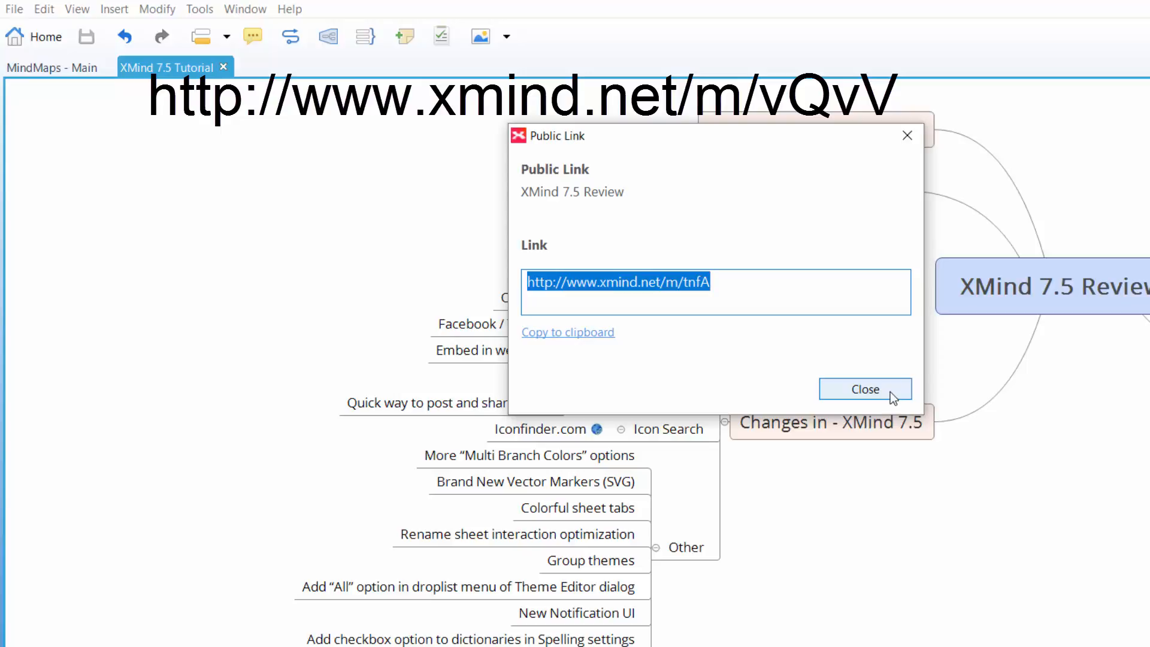
pyautogui.click(865, 389)
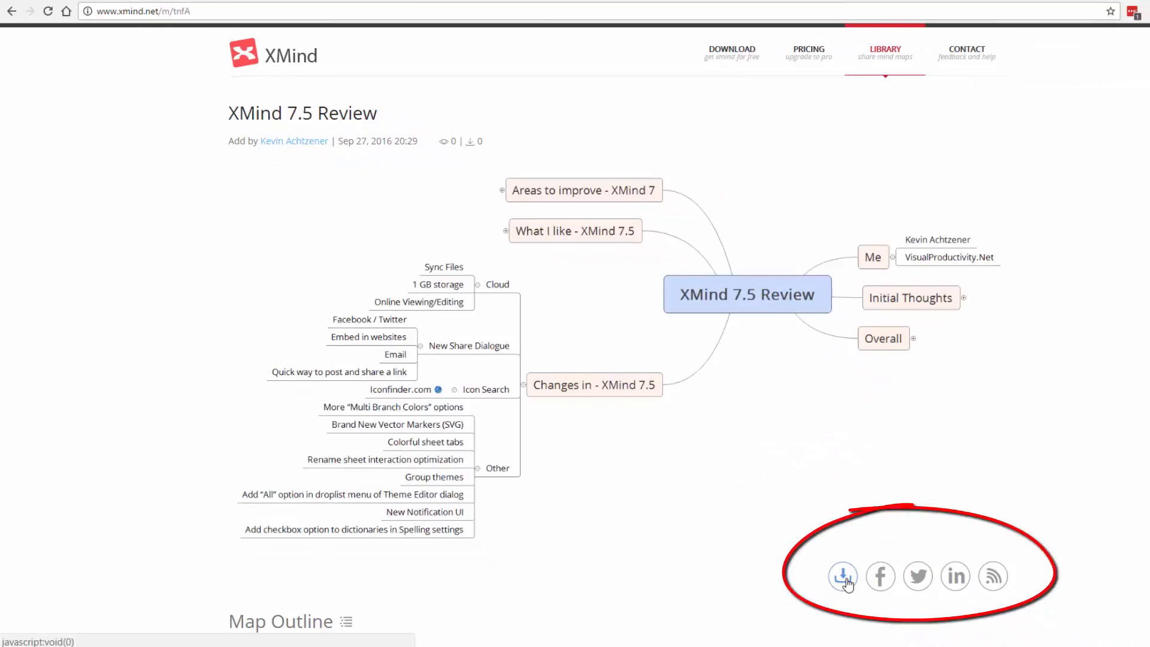
# Step: Return from the XMind.net public page to the desktop review map
pyautogui.click(842, 576)
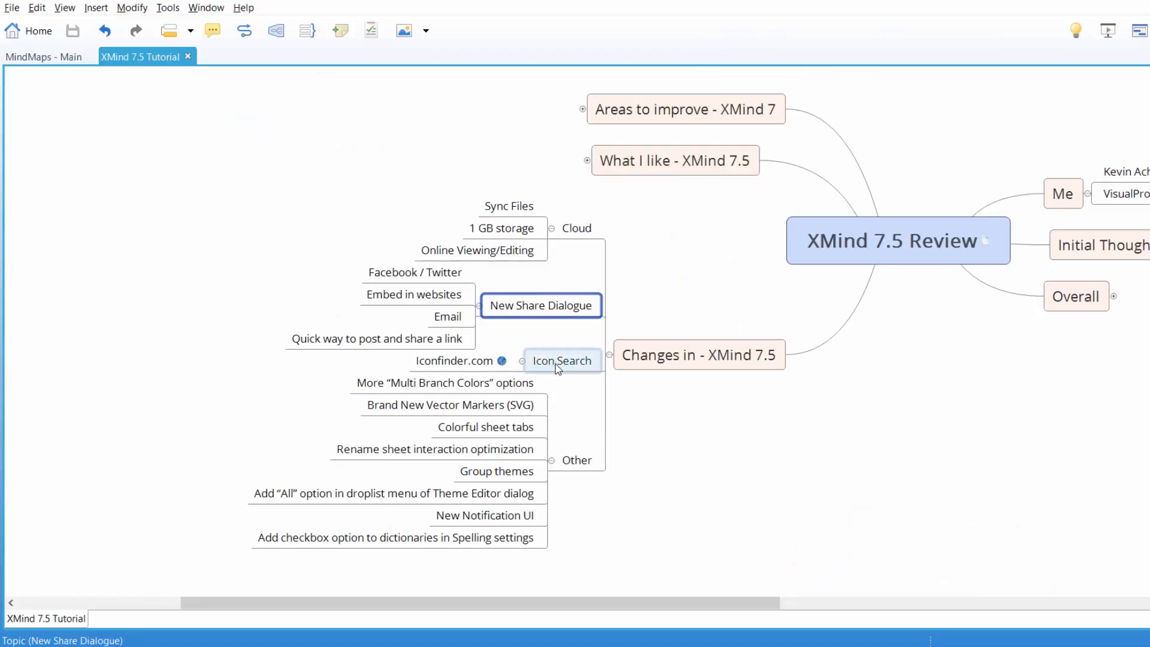
# Step: Show the Iconfinder panel and search its icon collection for apple
pyautogui.click(562, 360)
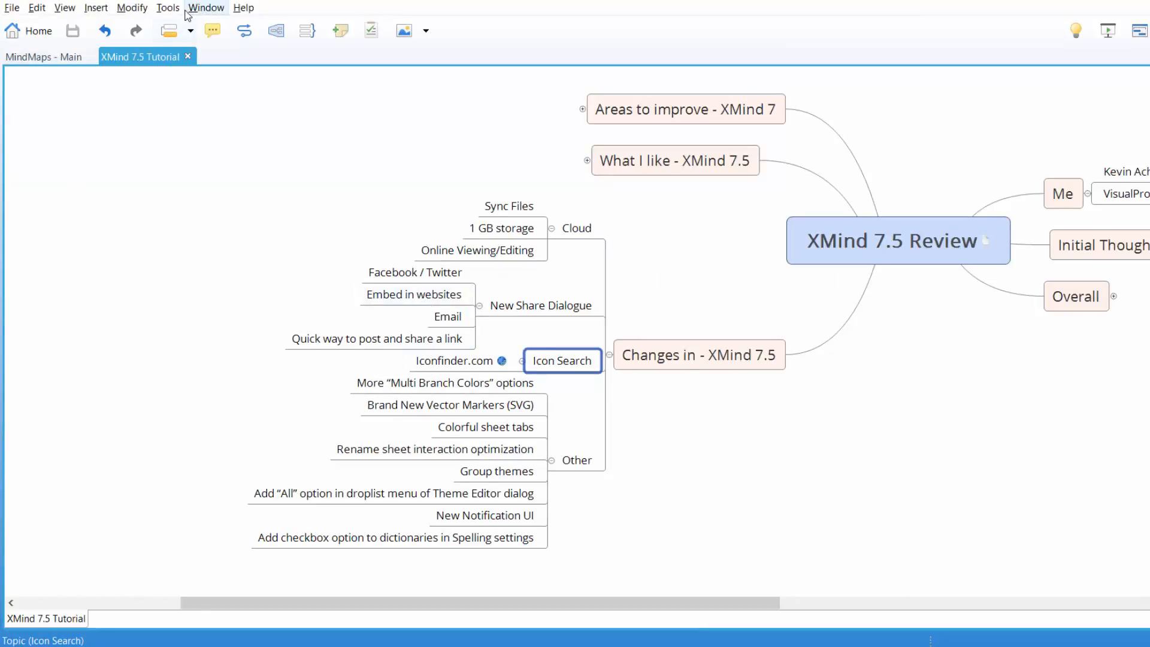
pyautogui.click(207, 7)
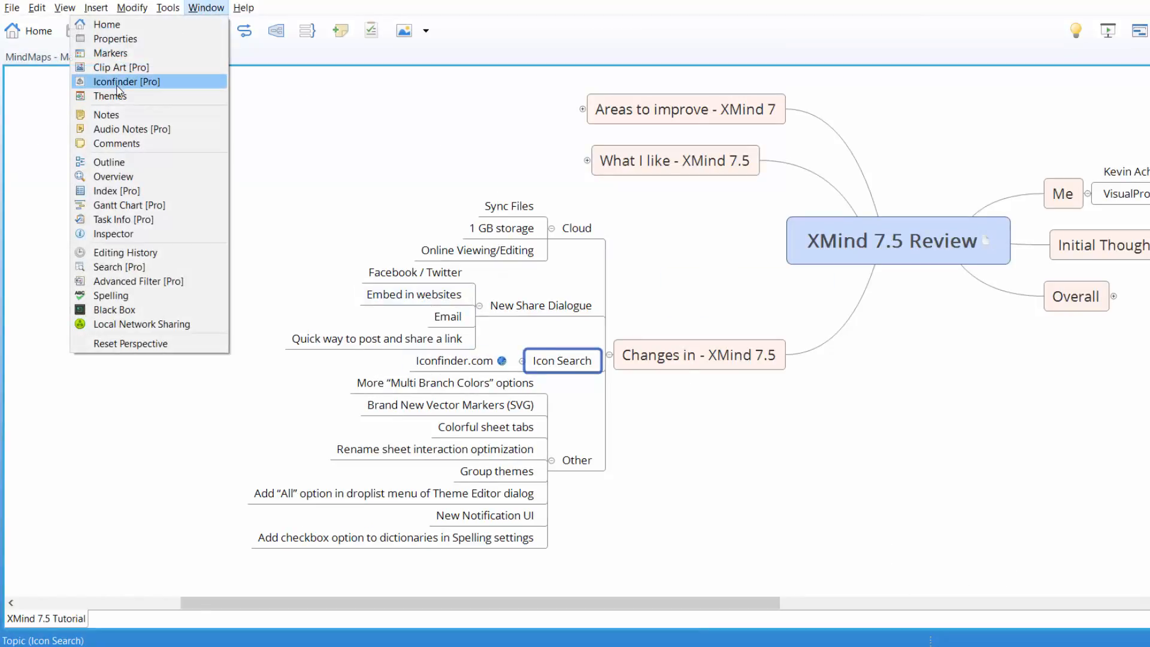
pyautogui.click(126, 81)
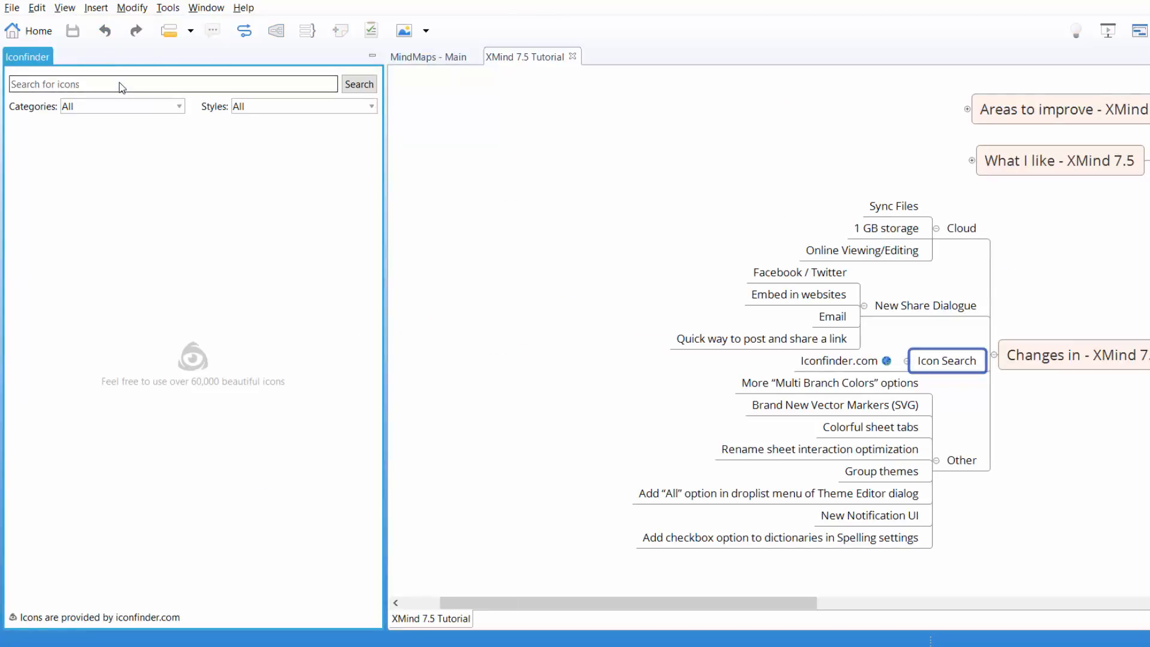
pyautogui.write('apple')
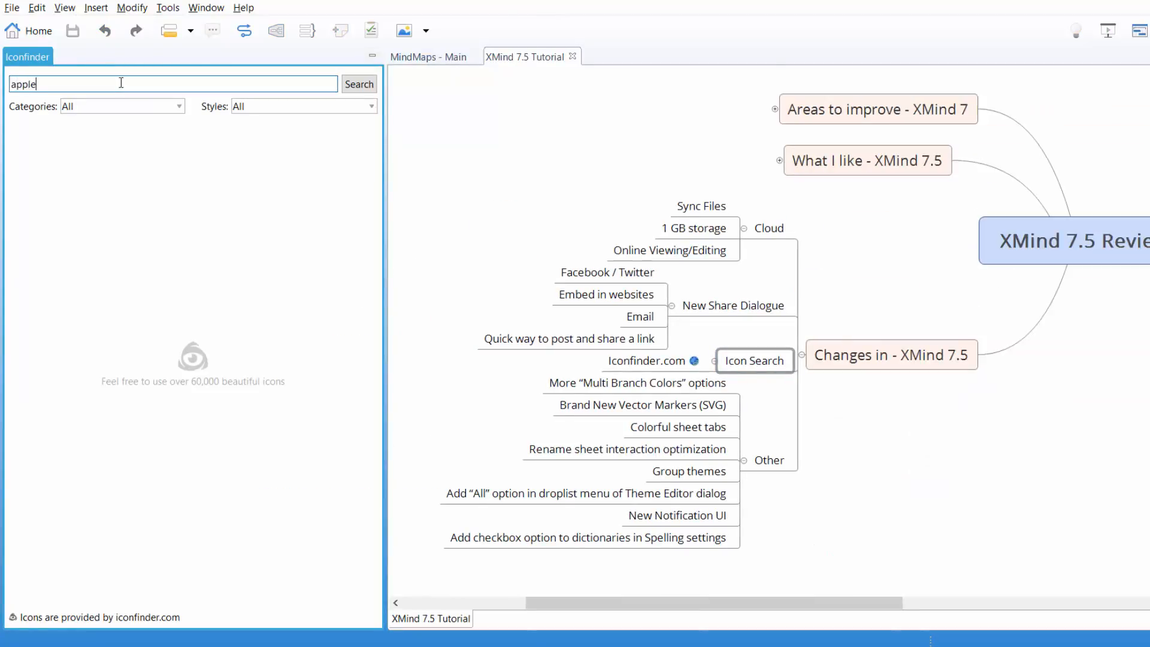
pyautogui.click(359, 84)
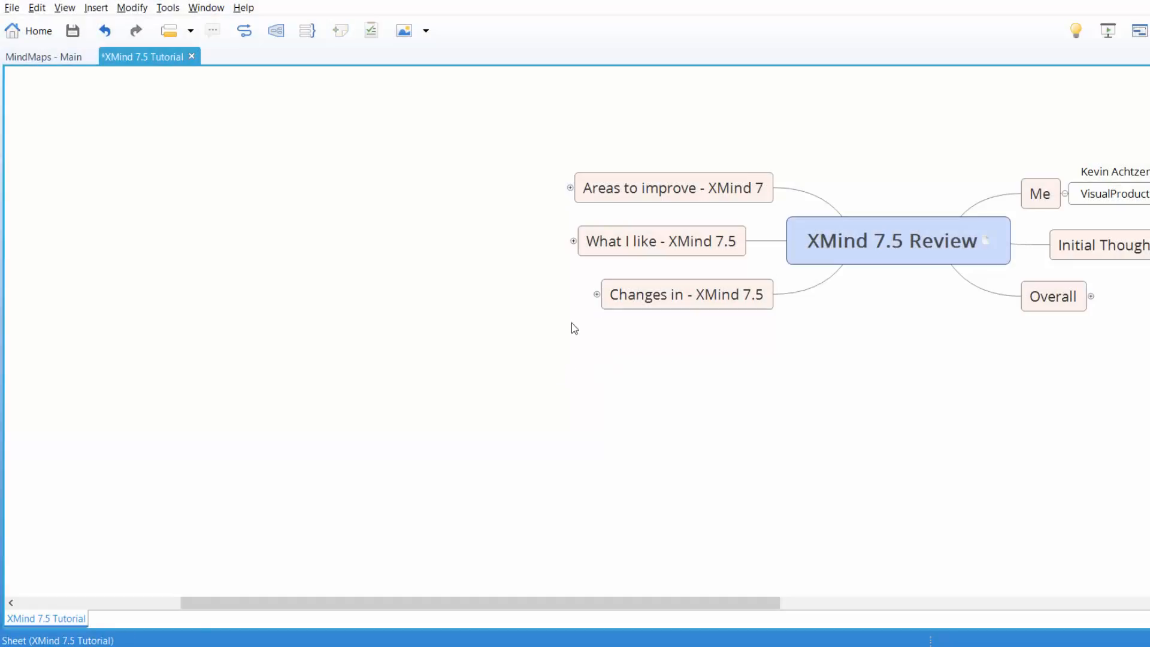
# Step: Expand What I like, show the red drop indicator on a topic, and pan the map view
pyautogui.click(660, 241)
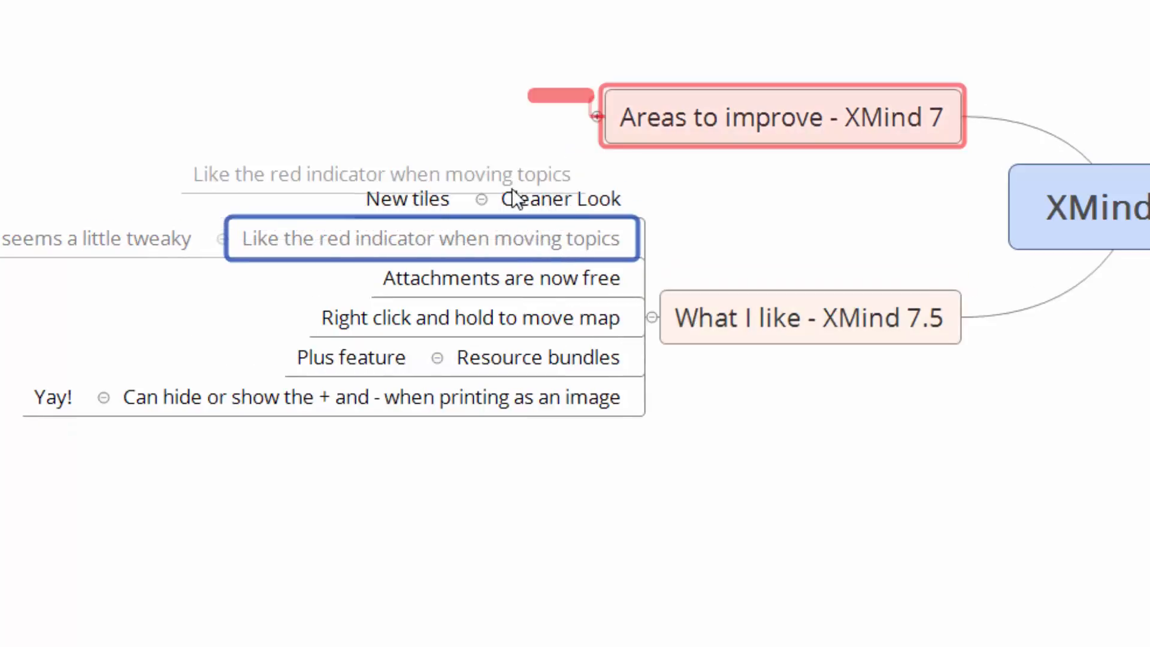
pyautogui.click(806, 316)
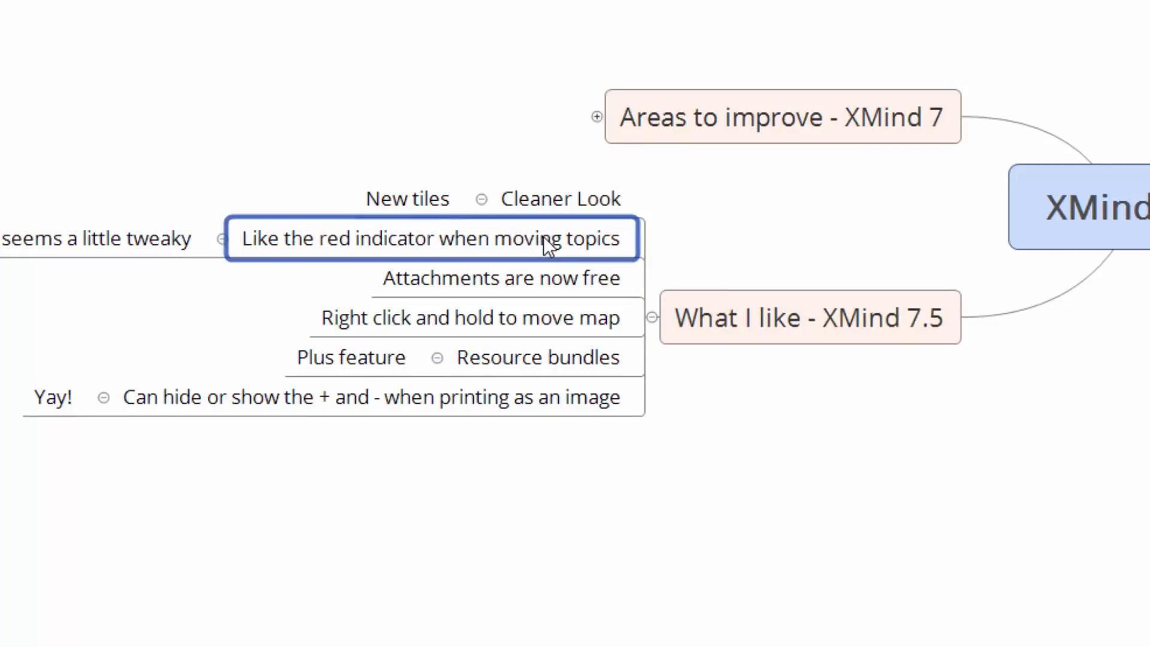
pyautogui.click(502, 278)
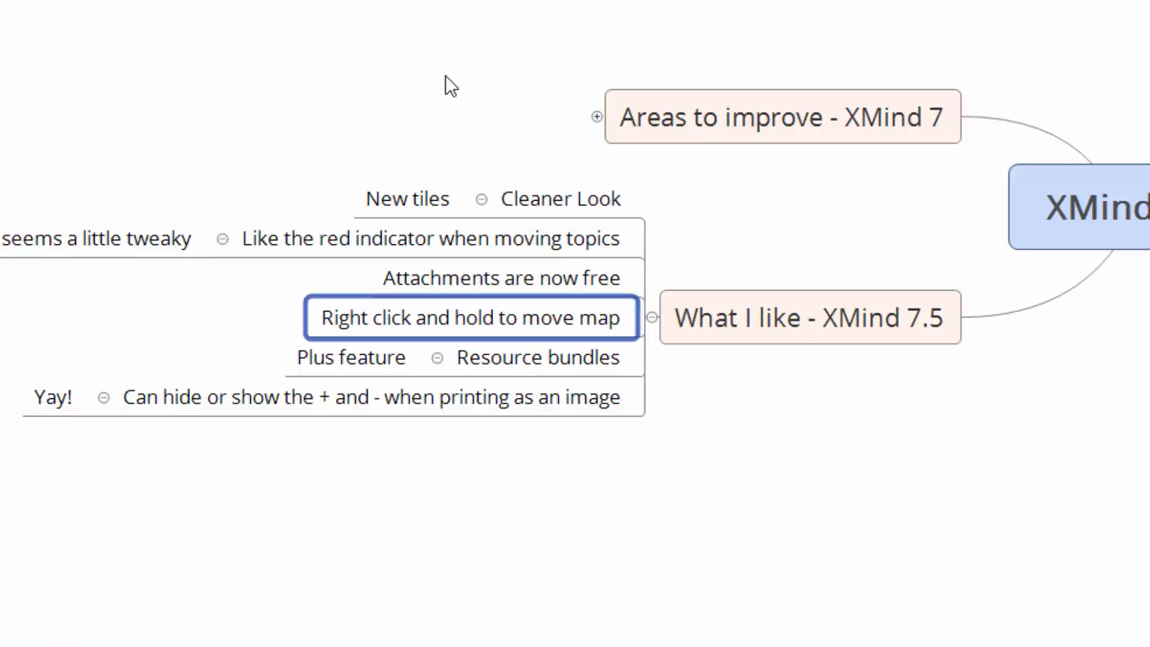
pyautogui.moveTo(489, 28)
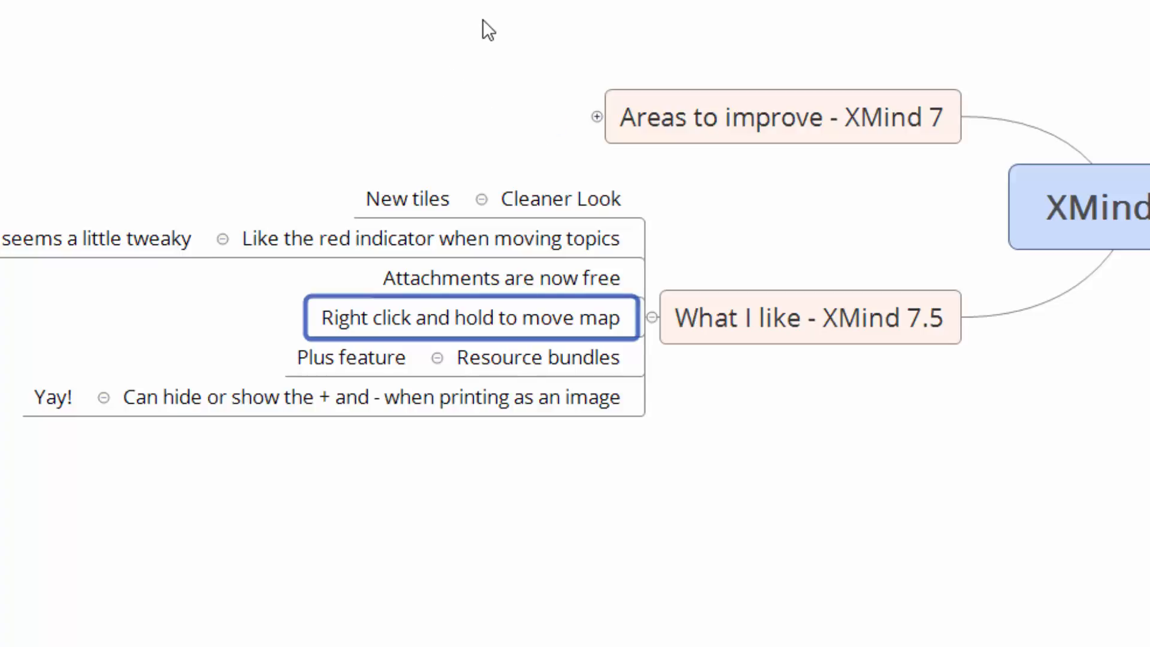
pyautogui.moveTo(484, 28); pyautogui.dragTo(287, 48)
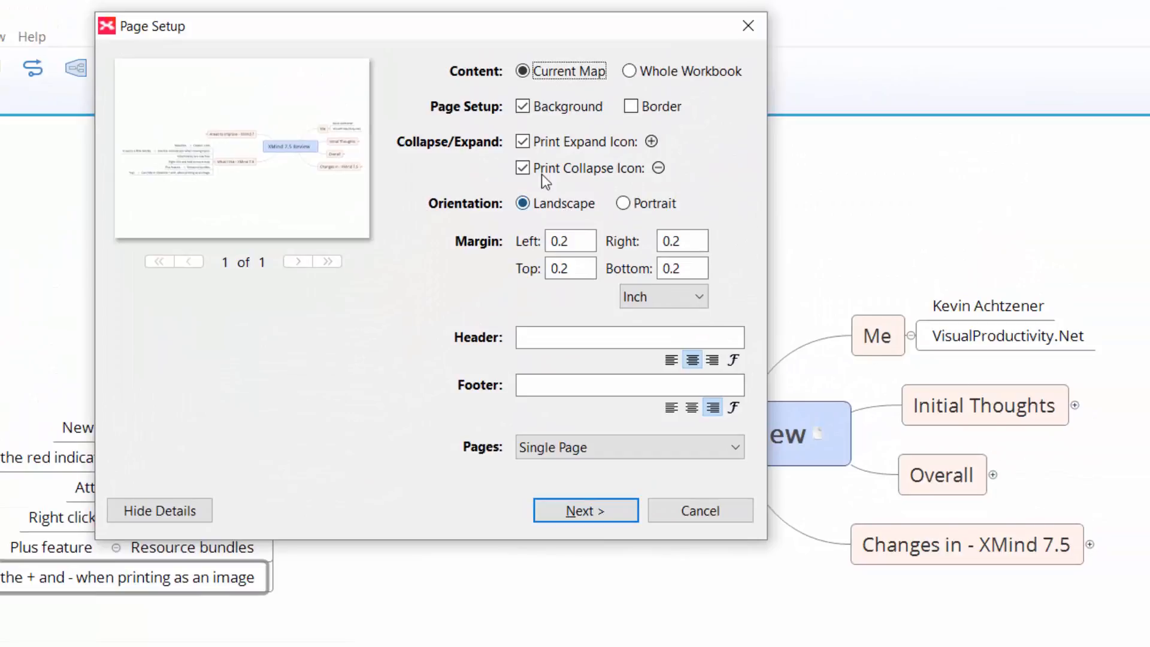
pyautogui.click(523, 141)
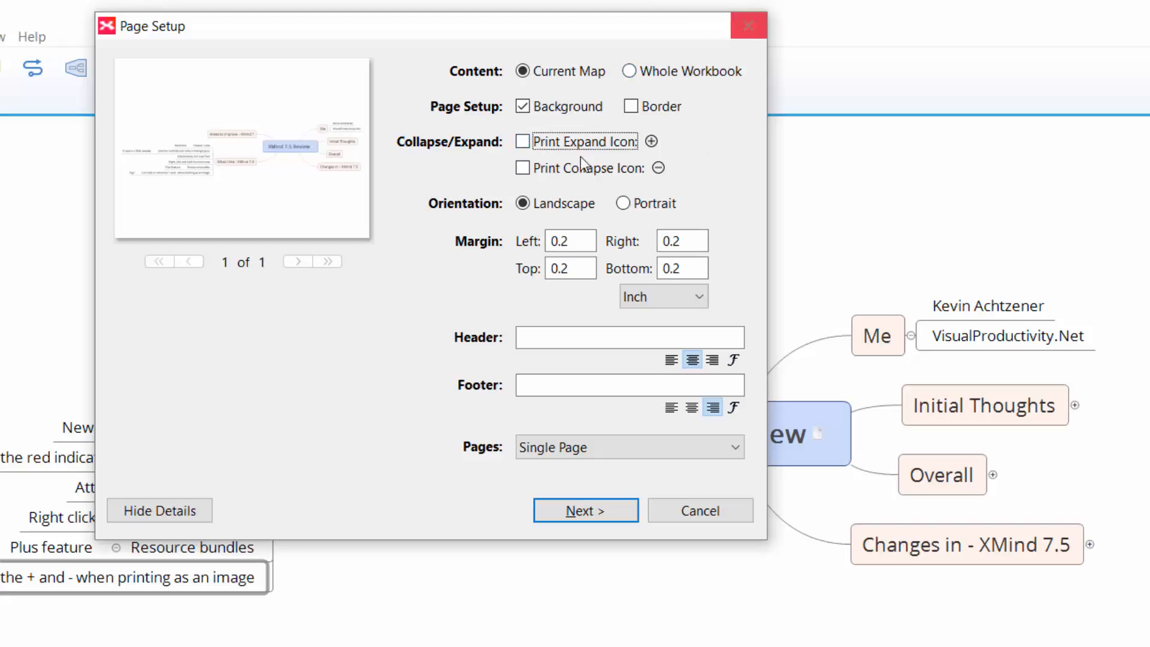
pyautogui.click(523, 141)
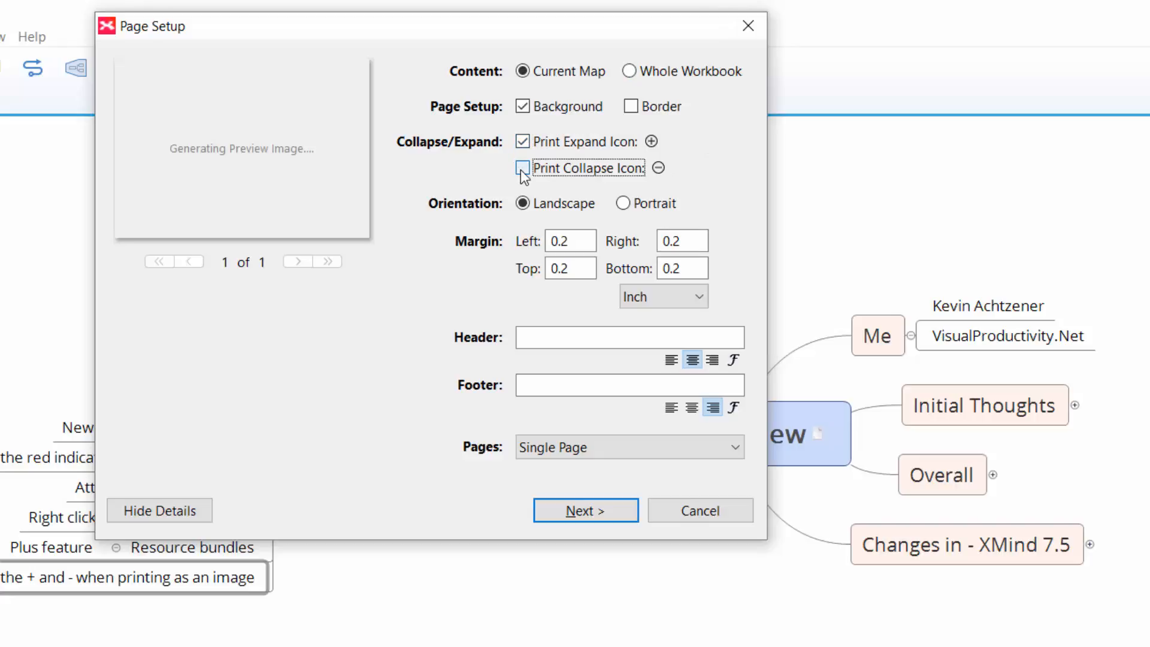
pyautogui.click(523, 168)
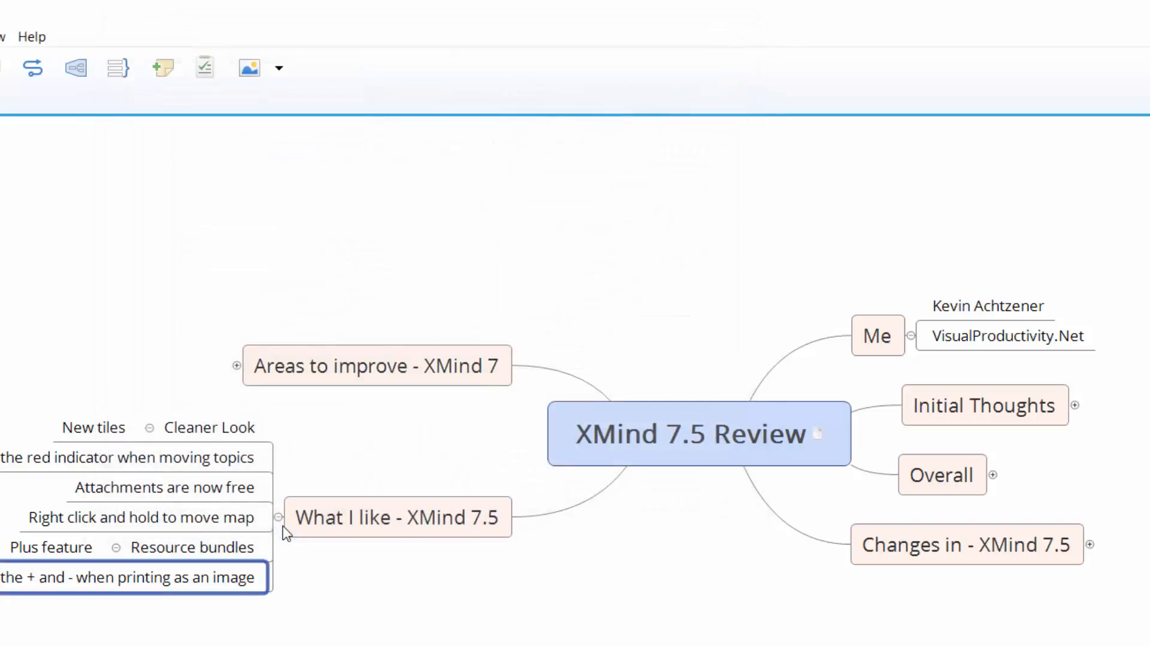
# Step: Collapse What I like and expand Areas to improve - XMind 7 to show its complaints
pyautogui.click(277, 517)
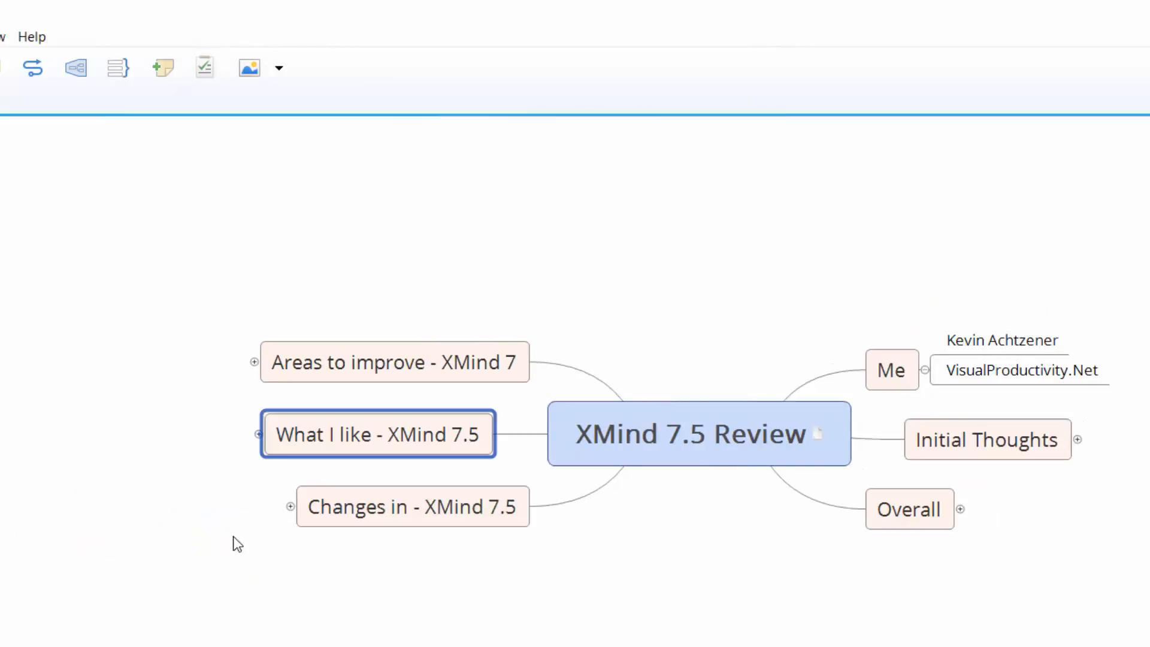
pyautogui.click(394, 362)
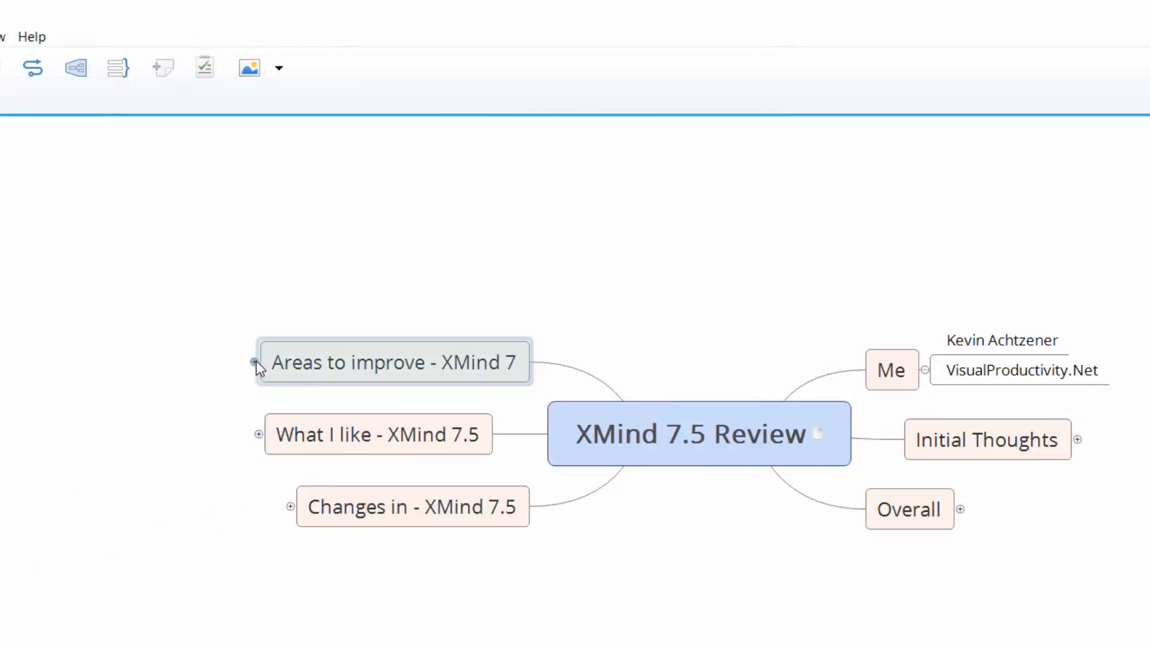
pyautogui.click(254, 362)
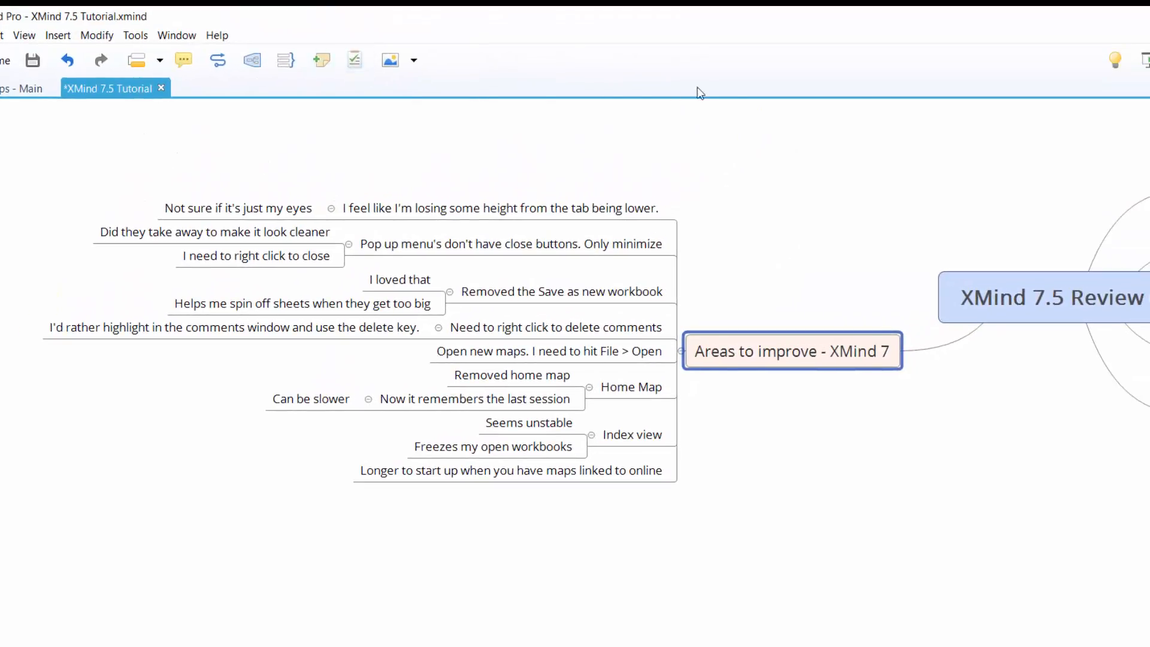
pyautogui.moveTo(525, 120)
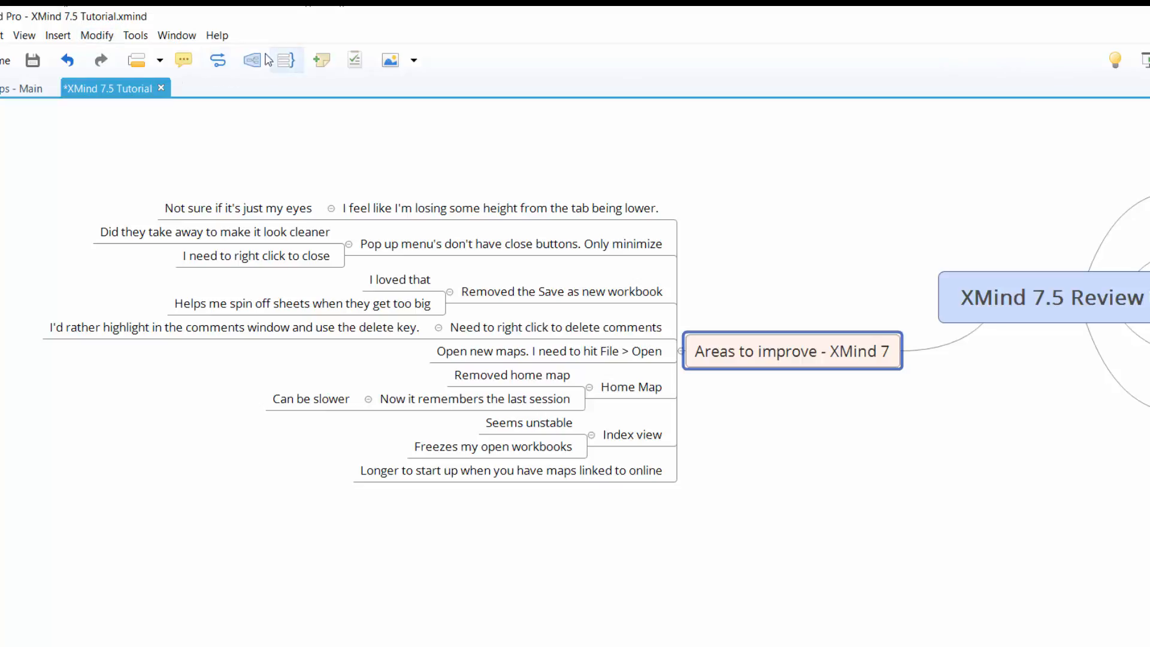
pyautogui.moveTo(460, 71)
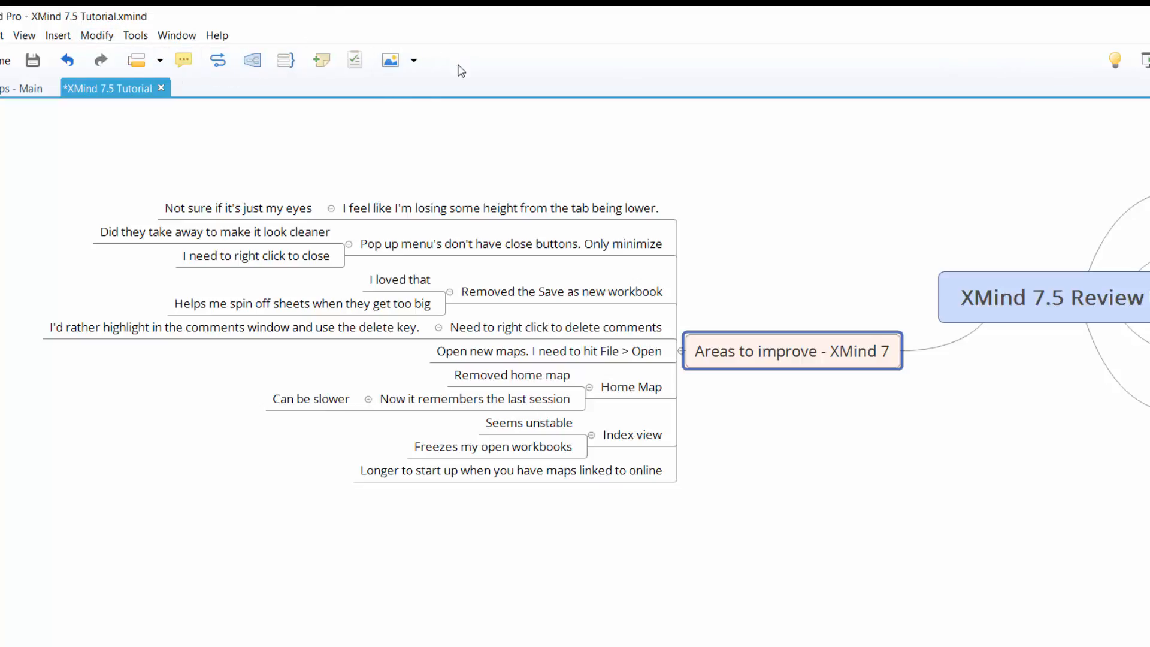
pyautogui.moveTo(437, 96)
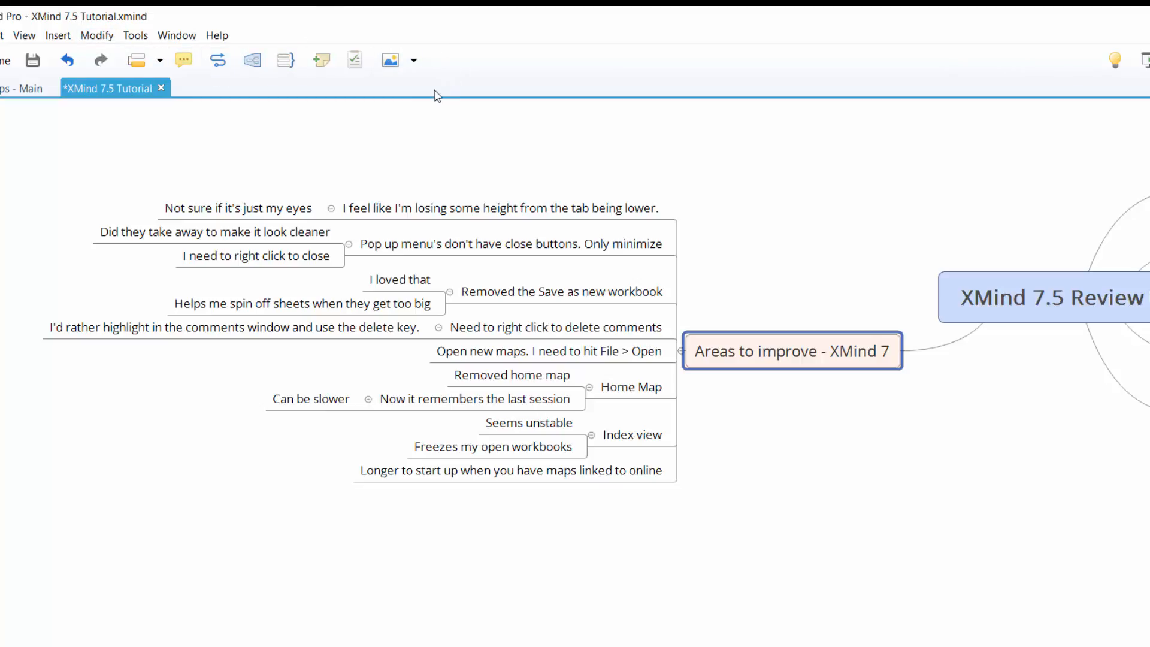
pyautogui.click(512, 243)
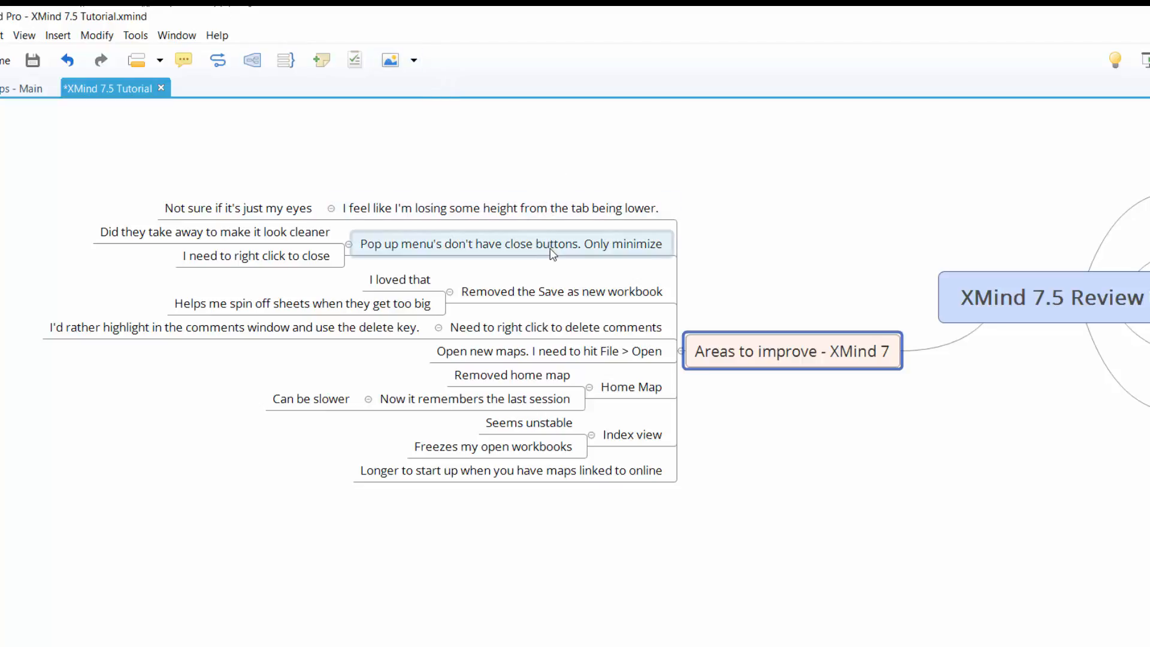
pyautogui.click(511, 243)
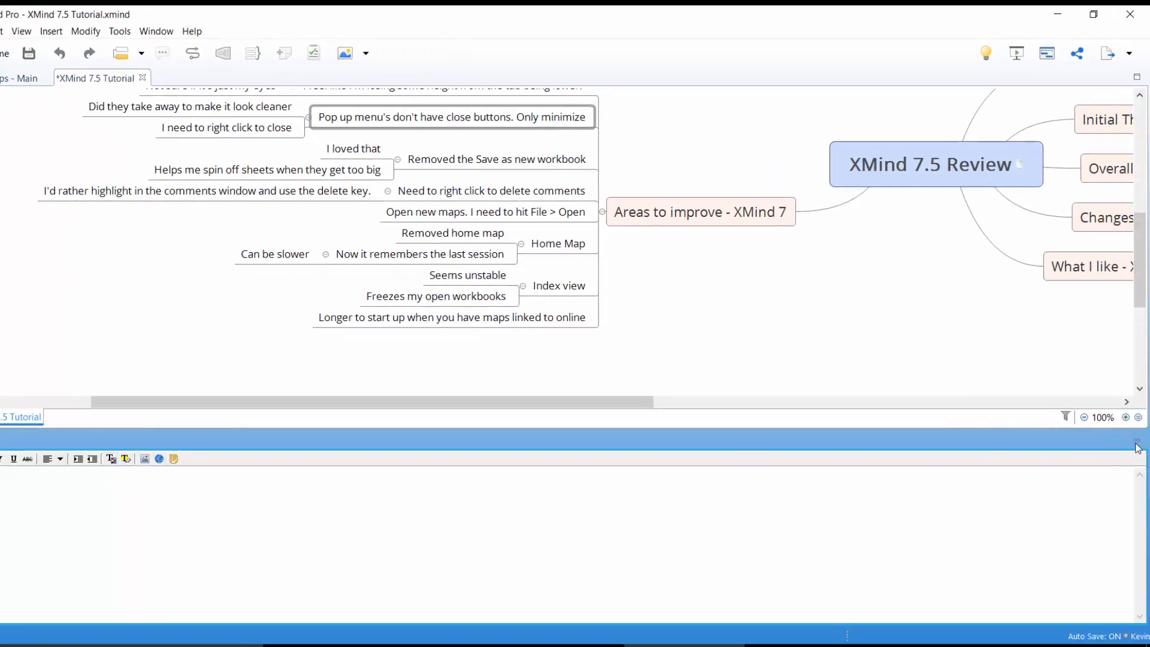
pyautogui.moveTo(1137, 443)
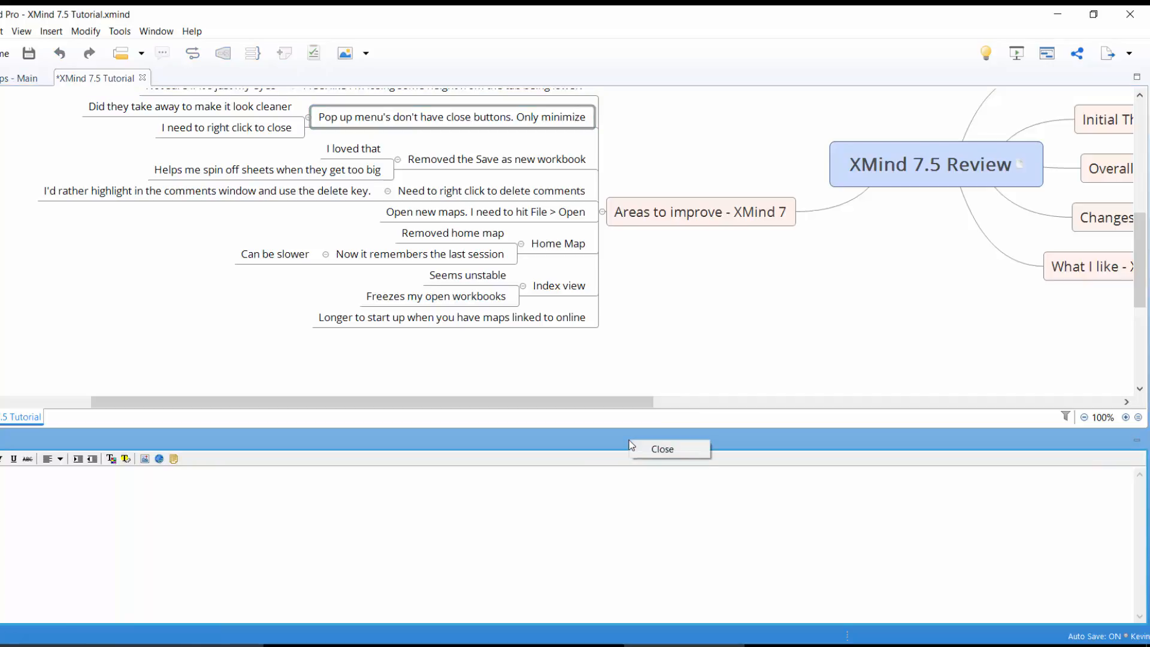
pyautogui.moveTo(663, 449)
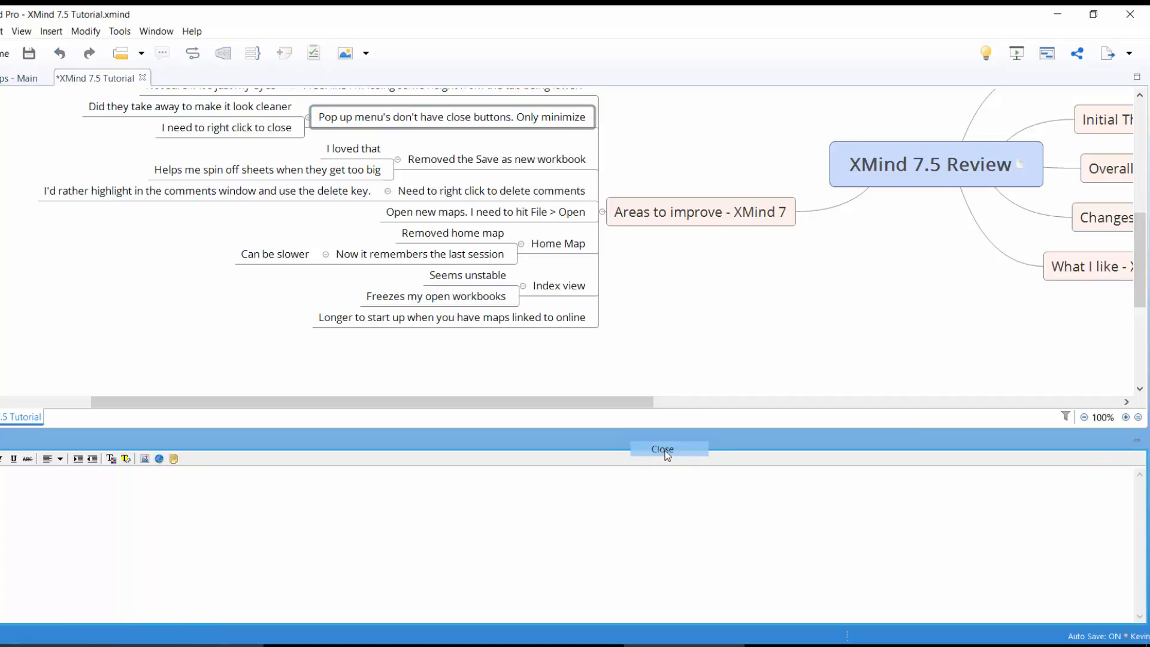
pyautogui.click(661, 449)
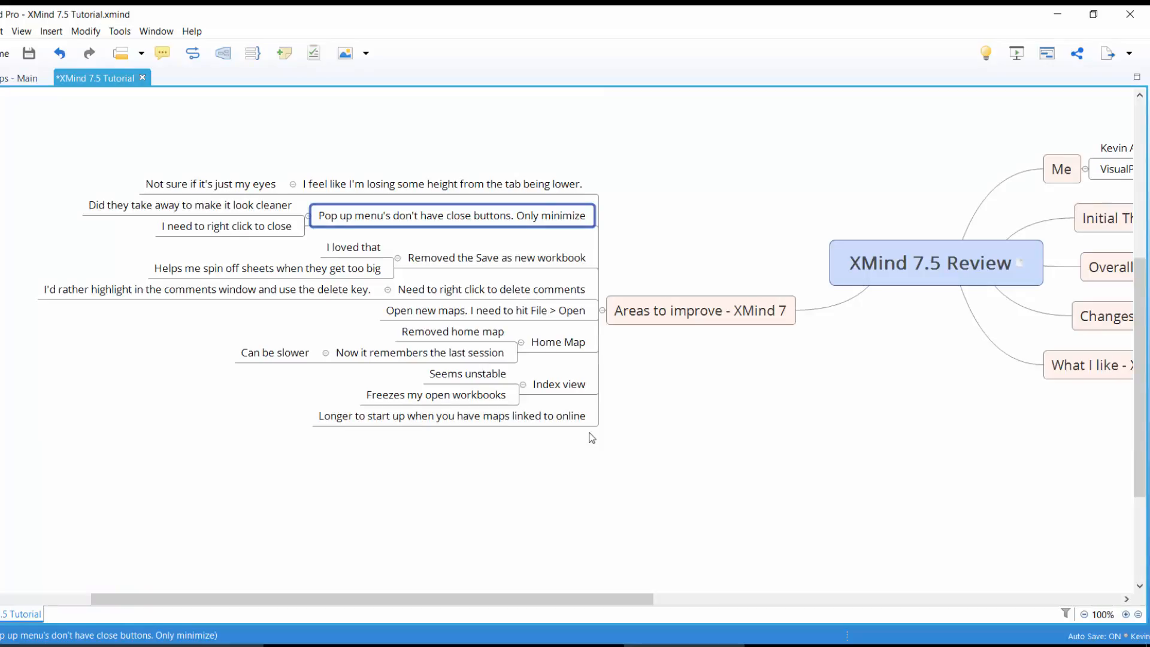
pyautogui.click(476, 261)
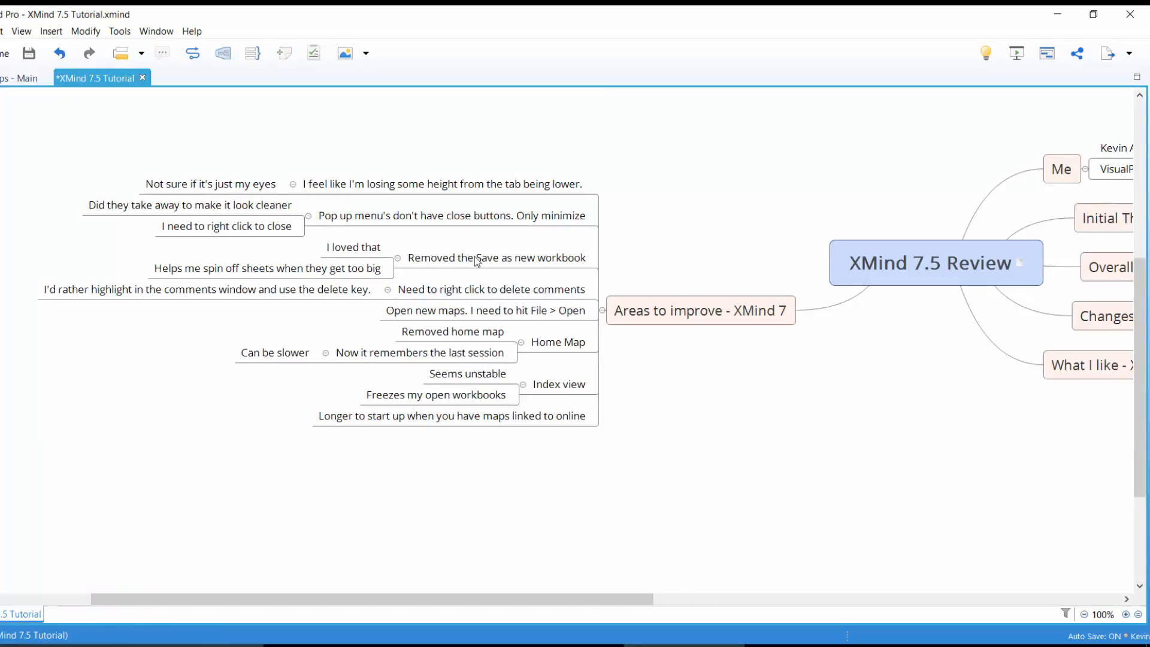
pyautogui.click(451, 215)
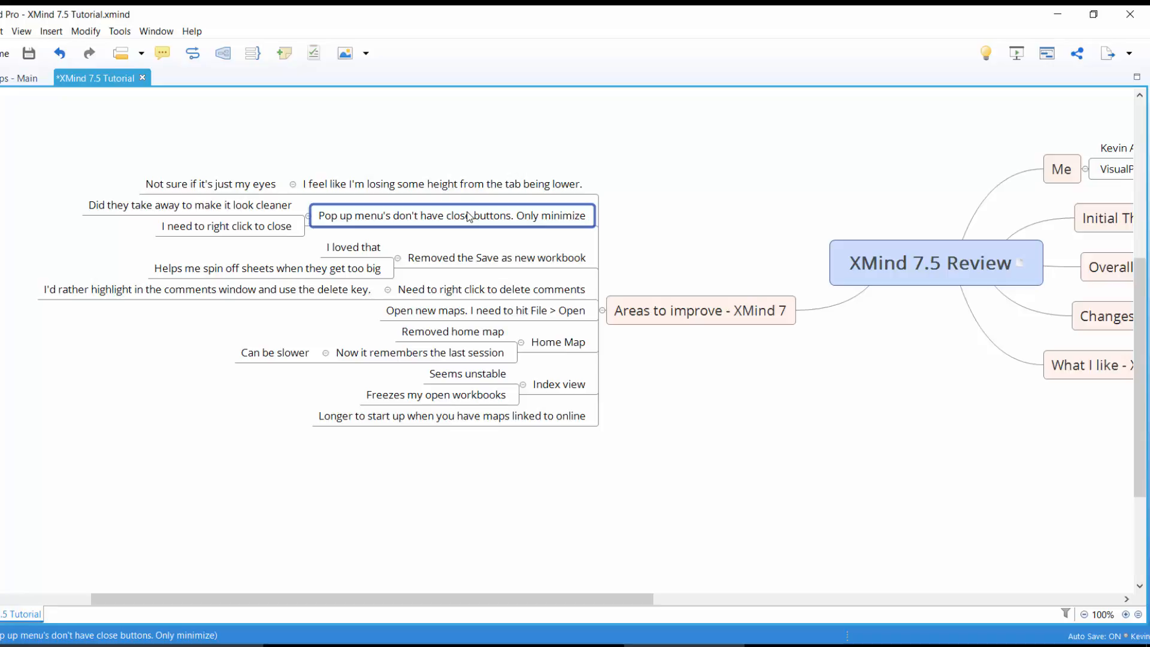
pyautogui.moveTo(491, 231)
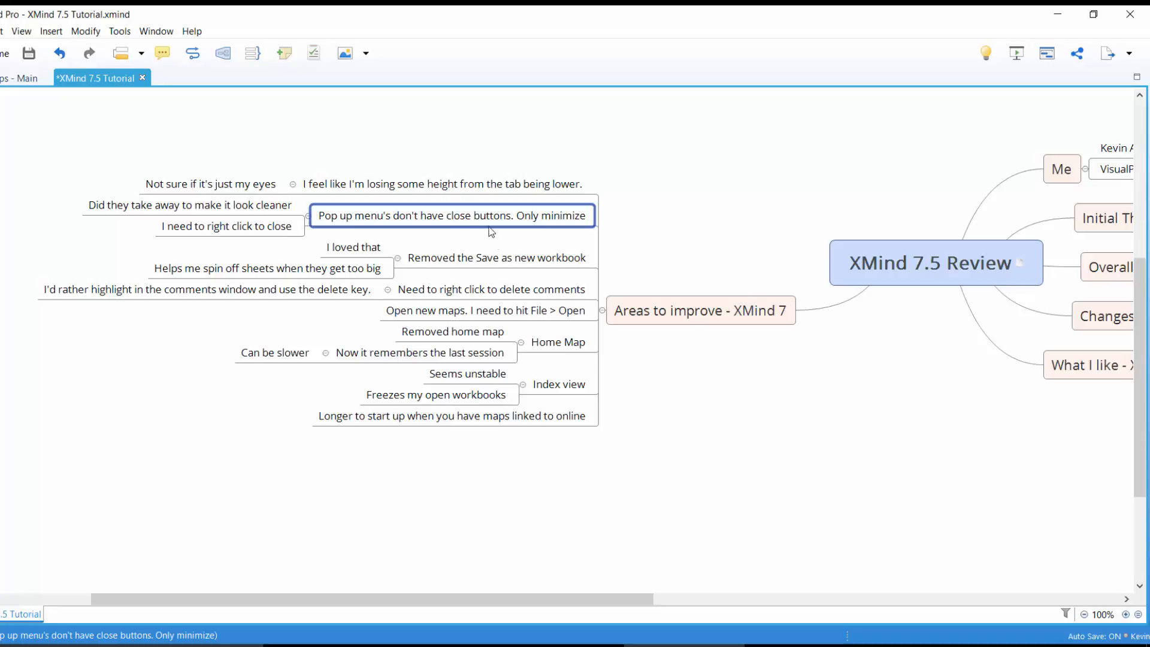
pyautogui.click(496, 257)
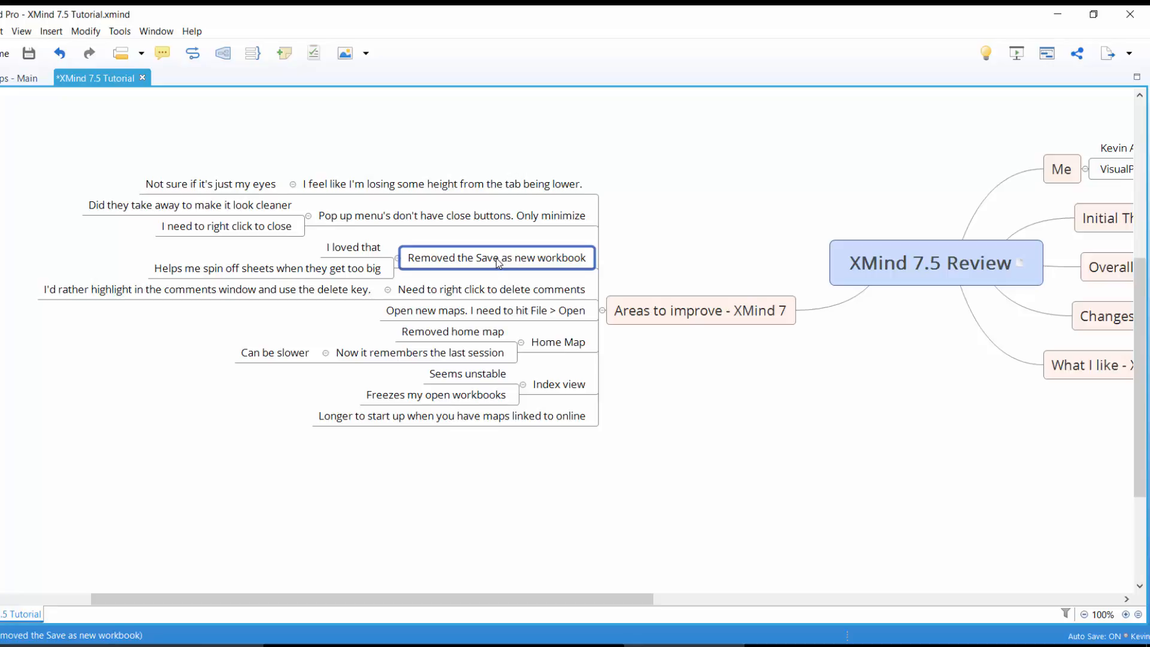
pyautogui.click(698, 311)
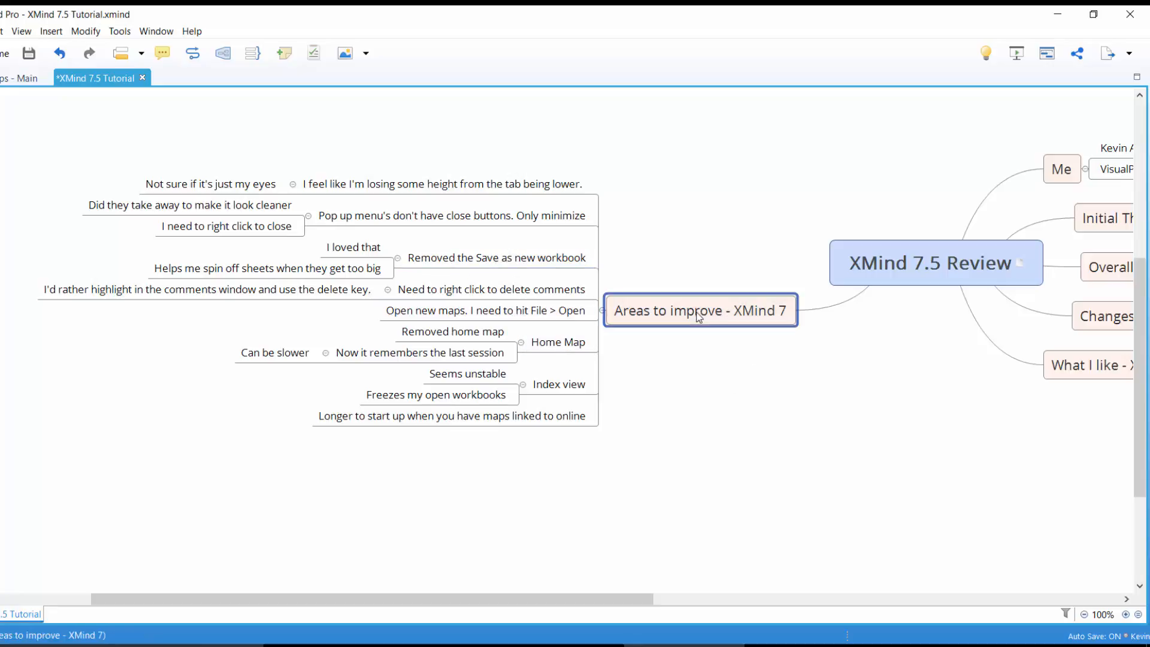
pyautogui.click(497, 258)
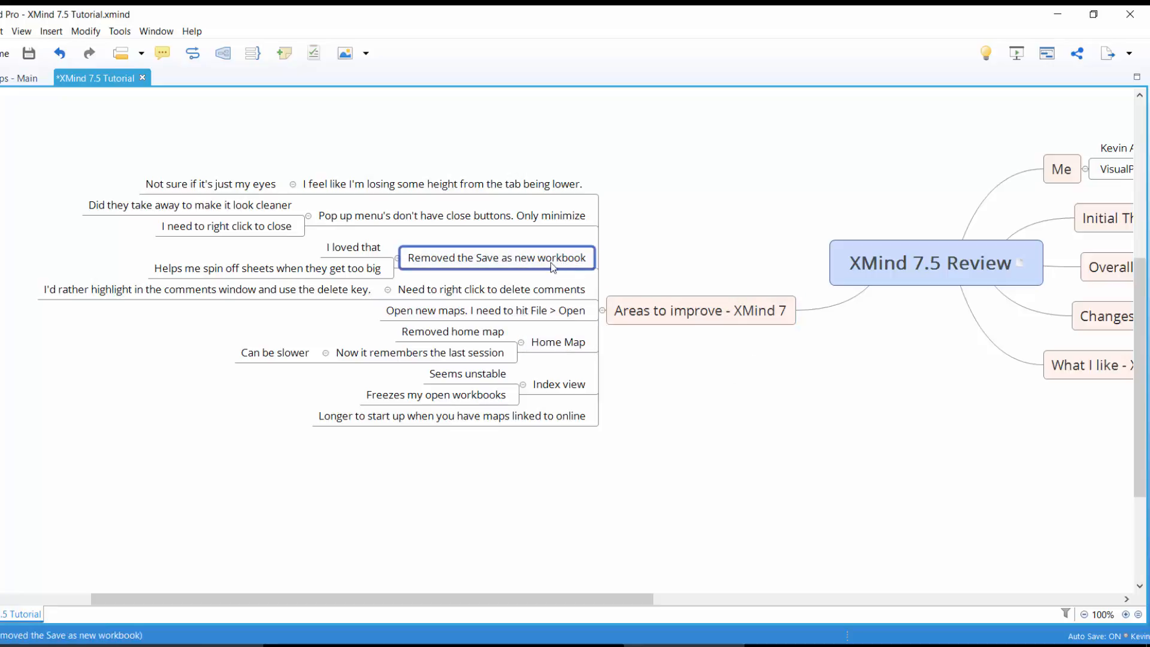
pyautogui.rightClick(496, 258)
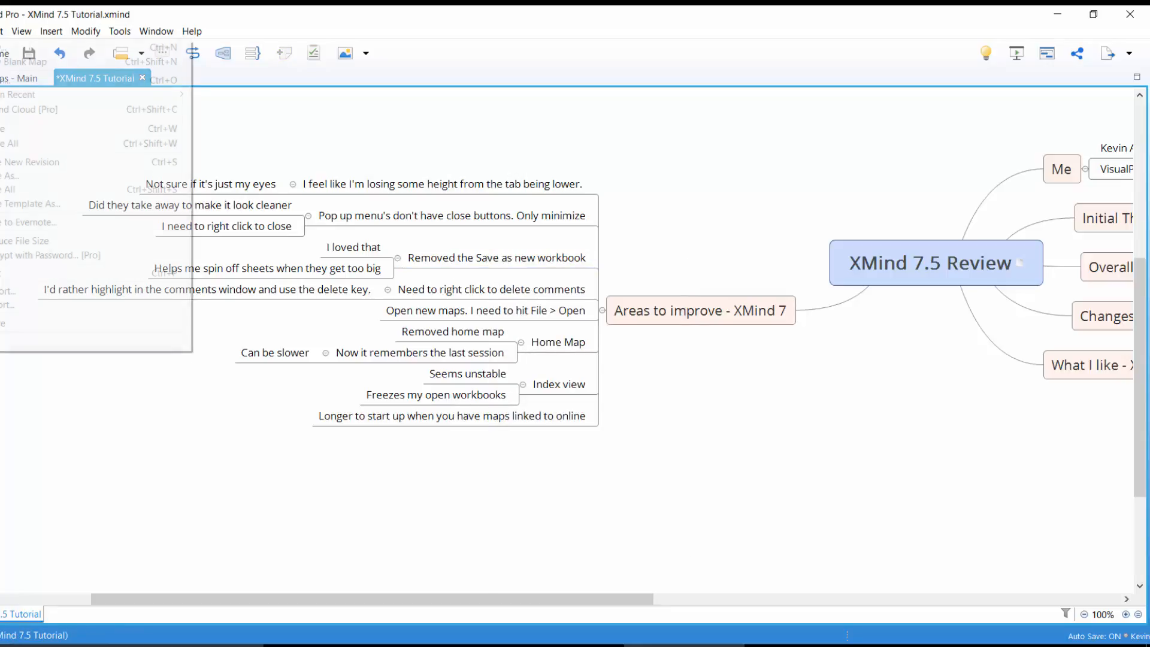
pyautogui.moveTo(28, 162)
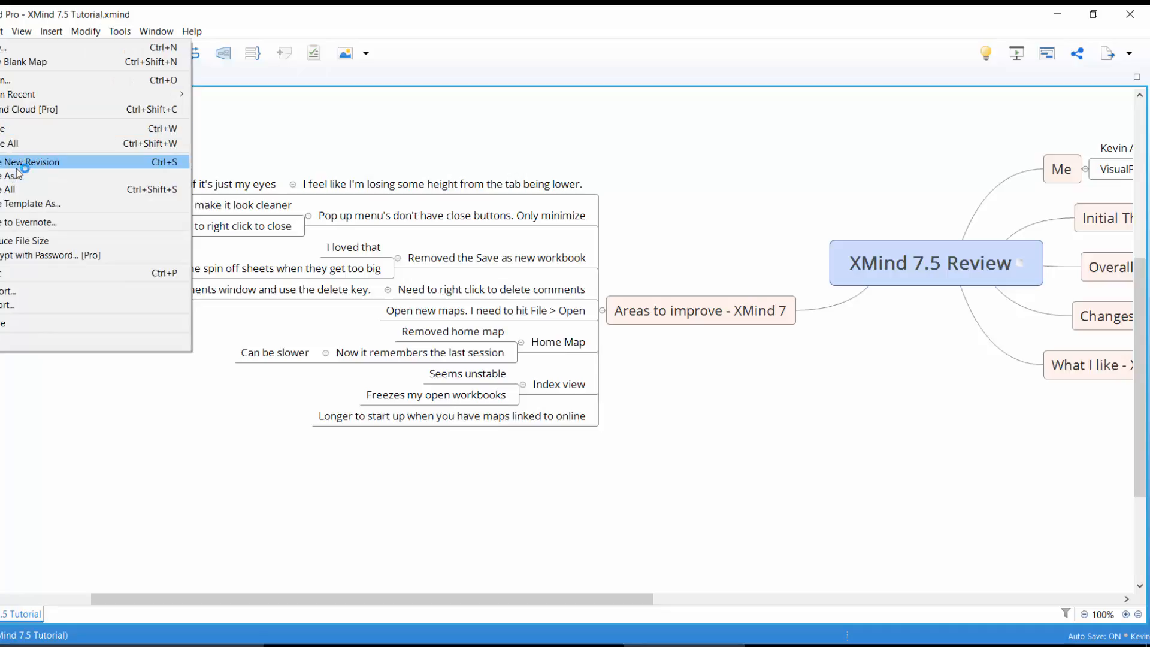
pyautogui.click(37, 162)
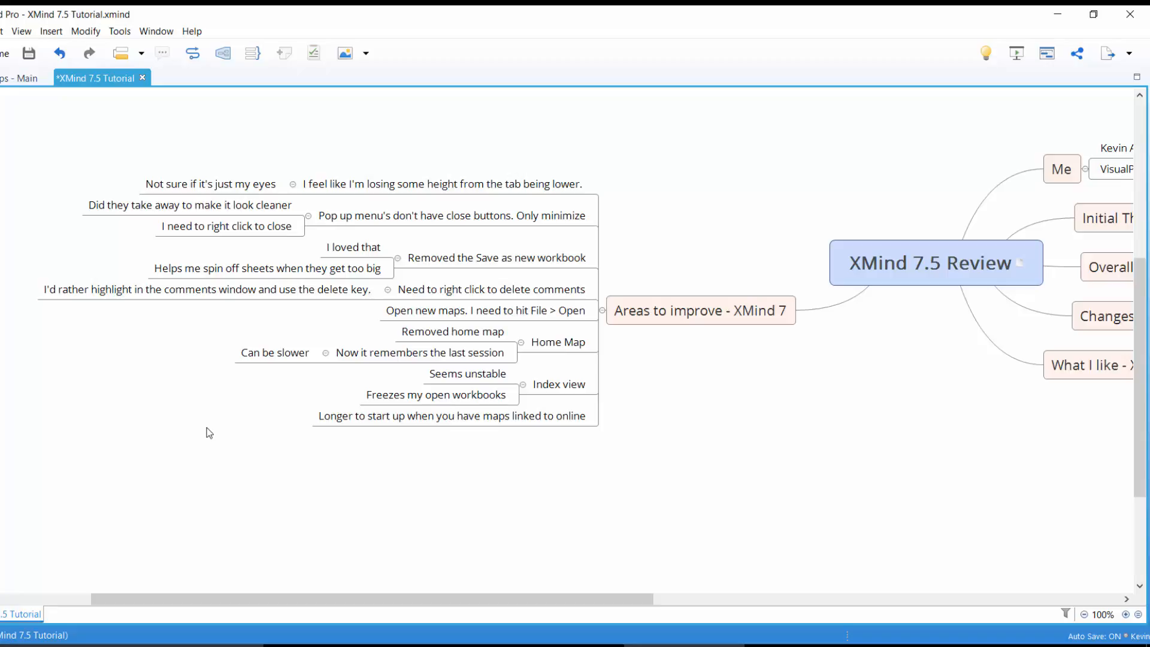
pyautogui.click(419, 352)
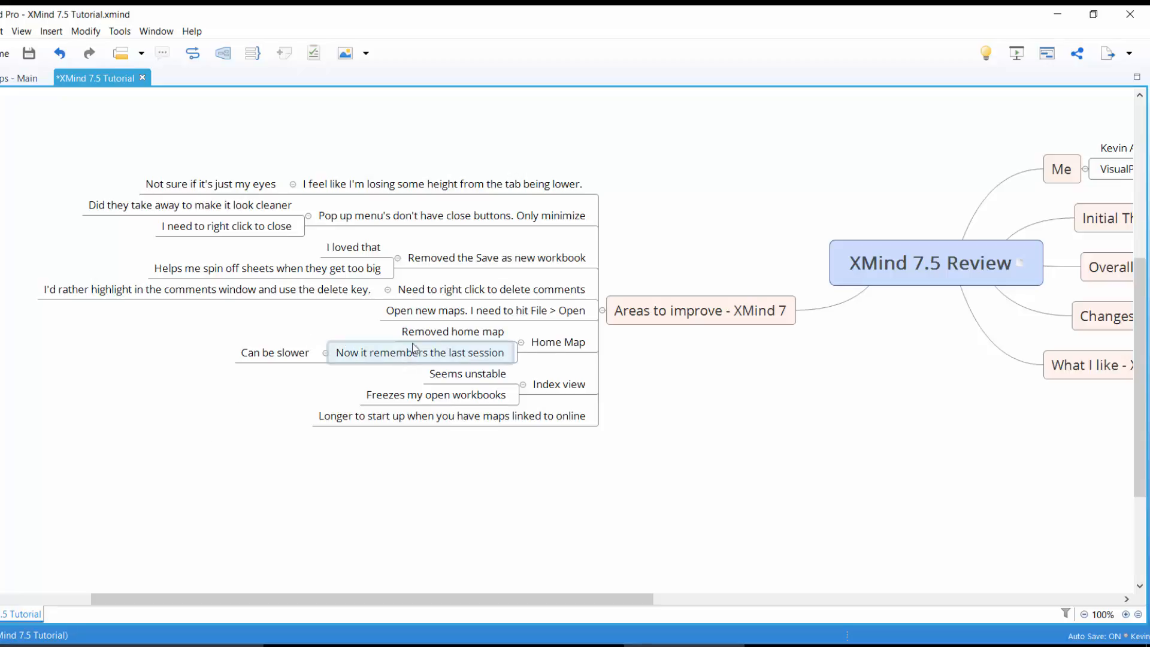
pyautogui.click(492, 289)
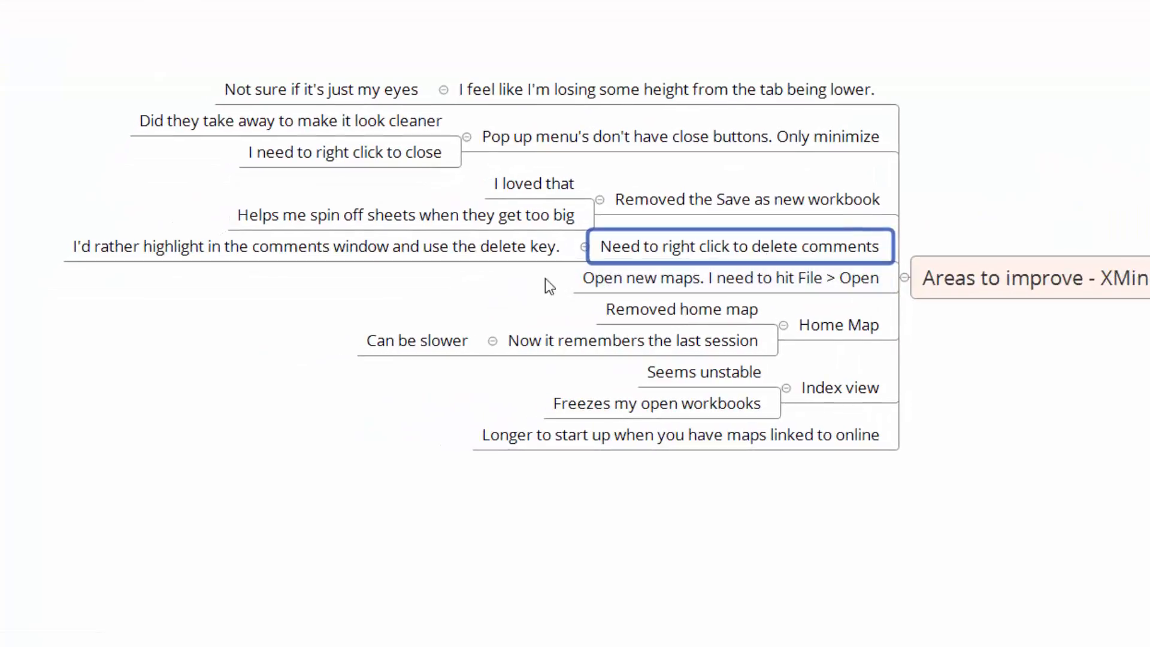
pyautogui.click(314, 247)
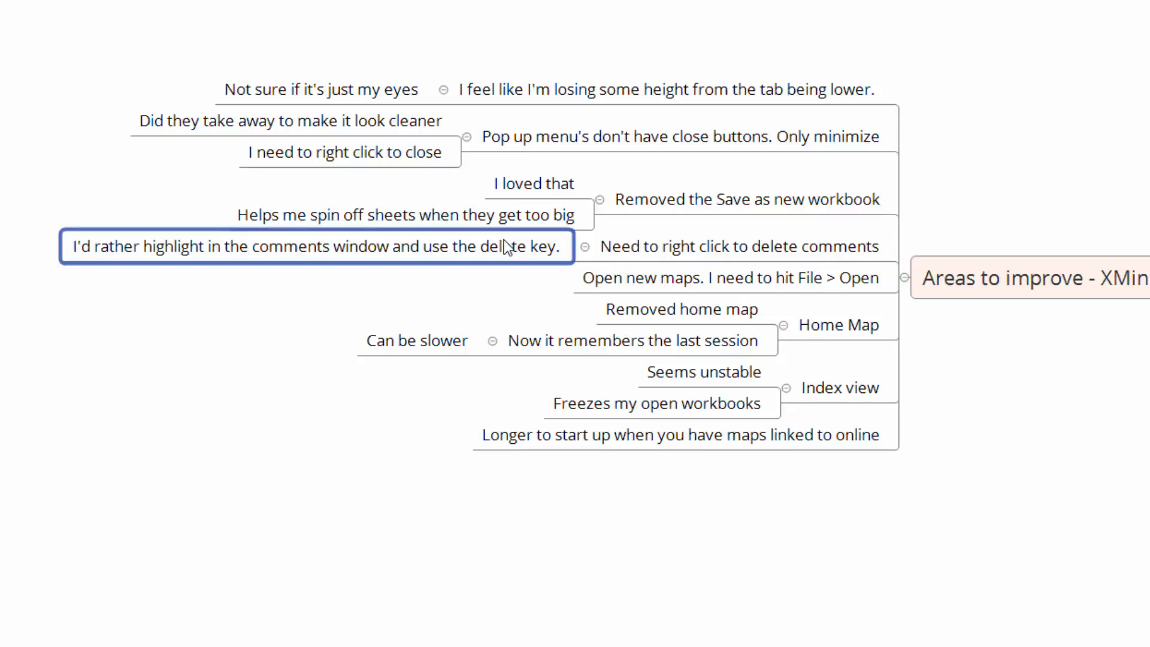
pyautogui.click(730, 276)
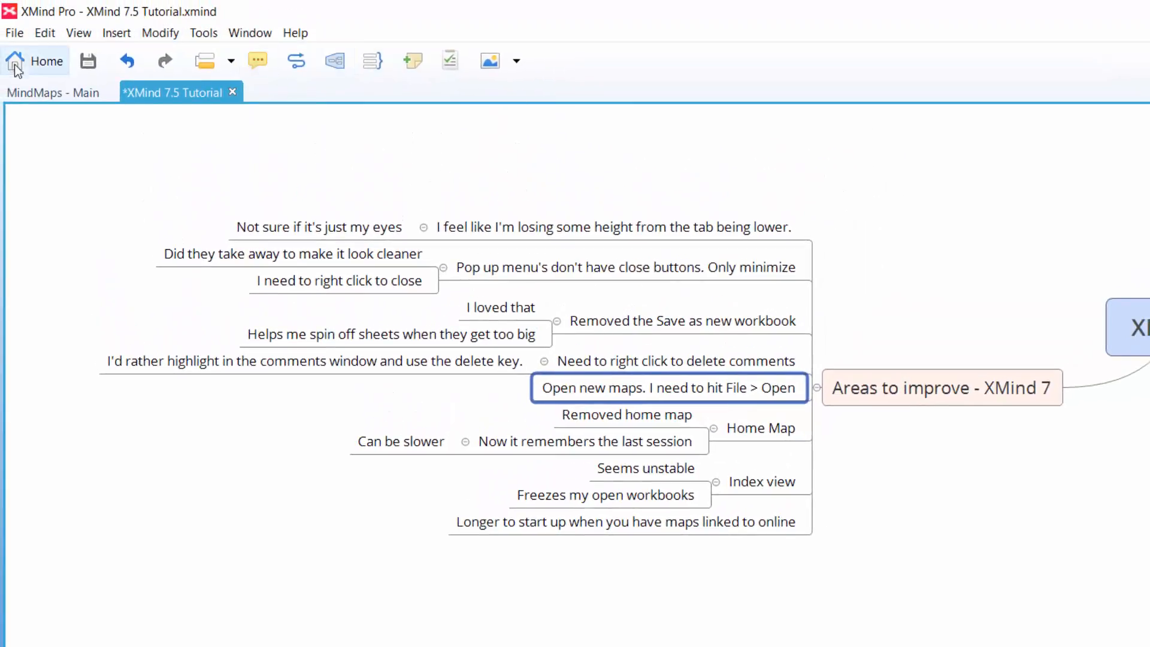
pyautogui.moveTo(525, 66)
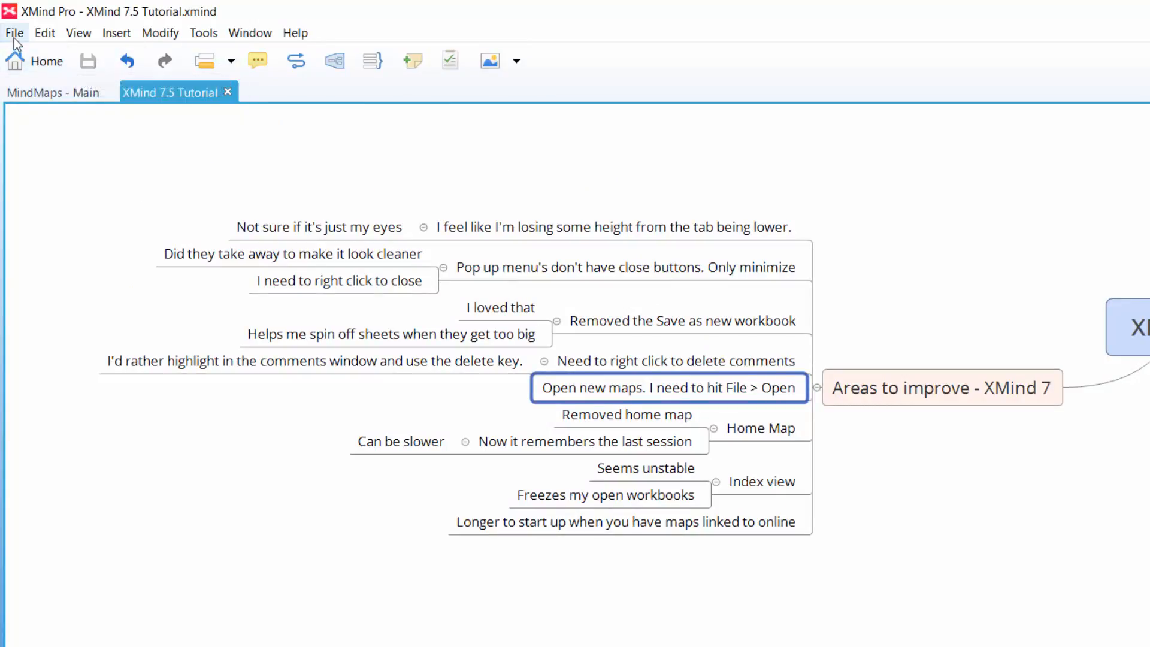
# Step: Browse the File menu and point at the Open command for existing maps
pyautogui.click(13, 32)
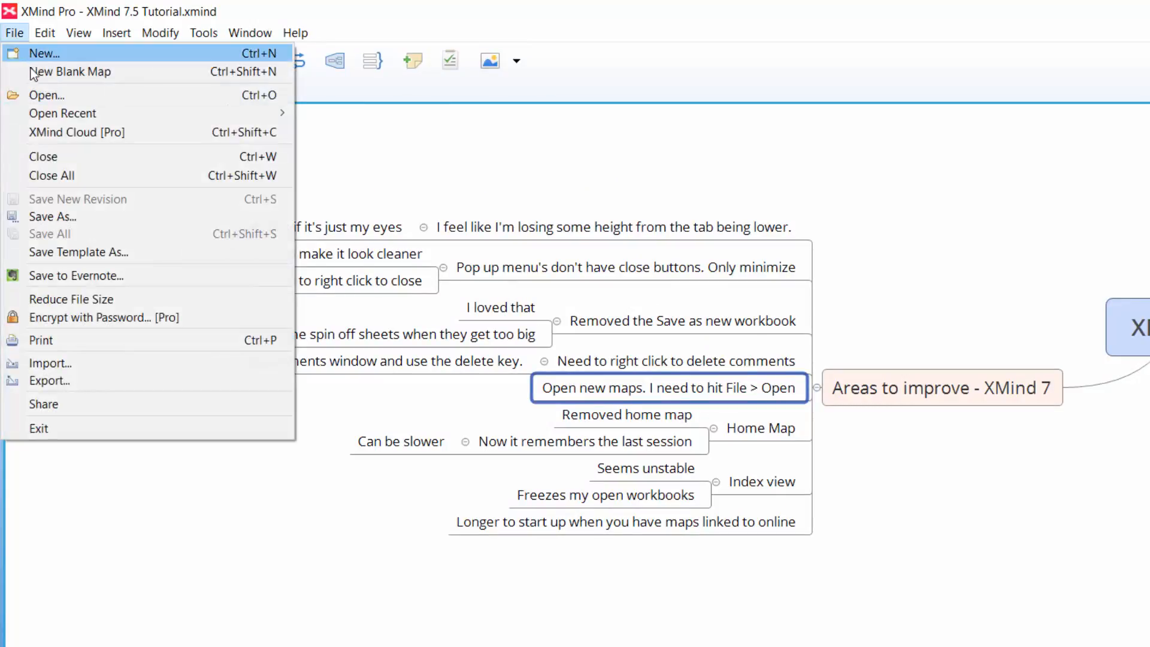
pyautogui.moveTo(47, 95)
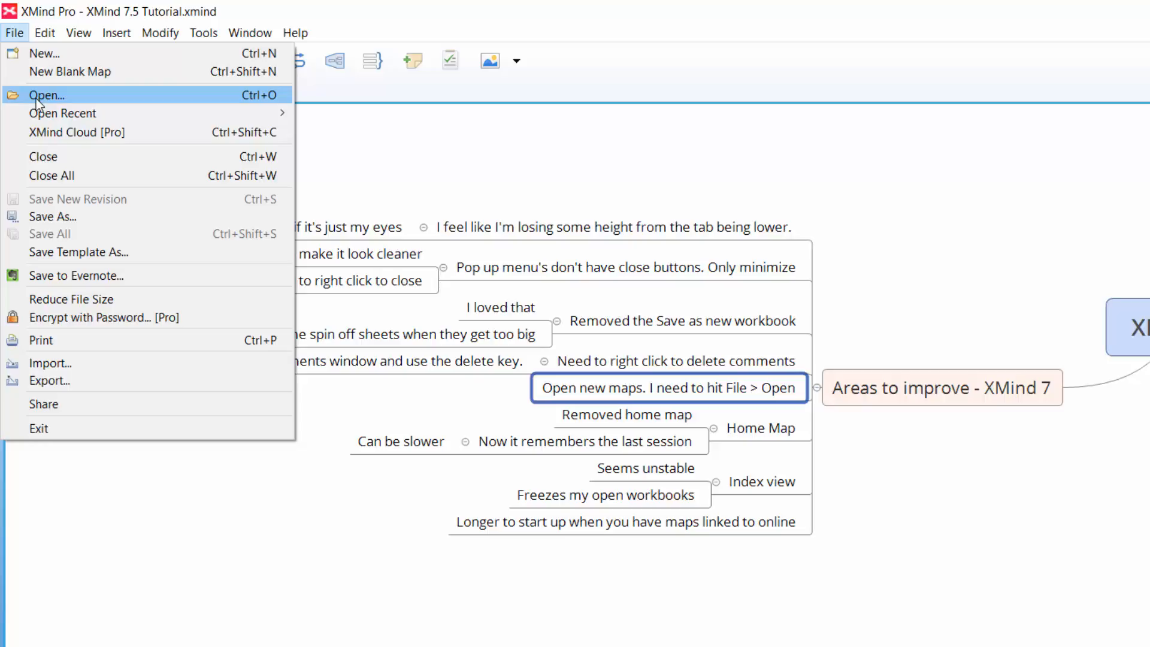
pyautogui.click(295, 32)
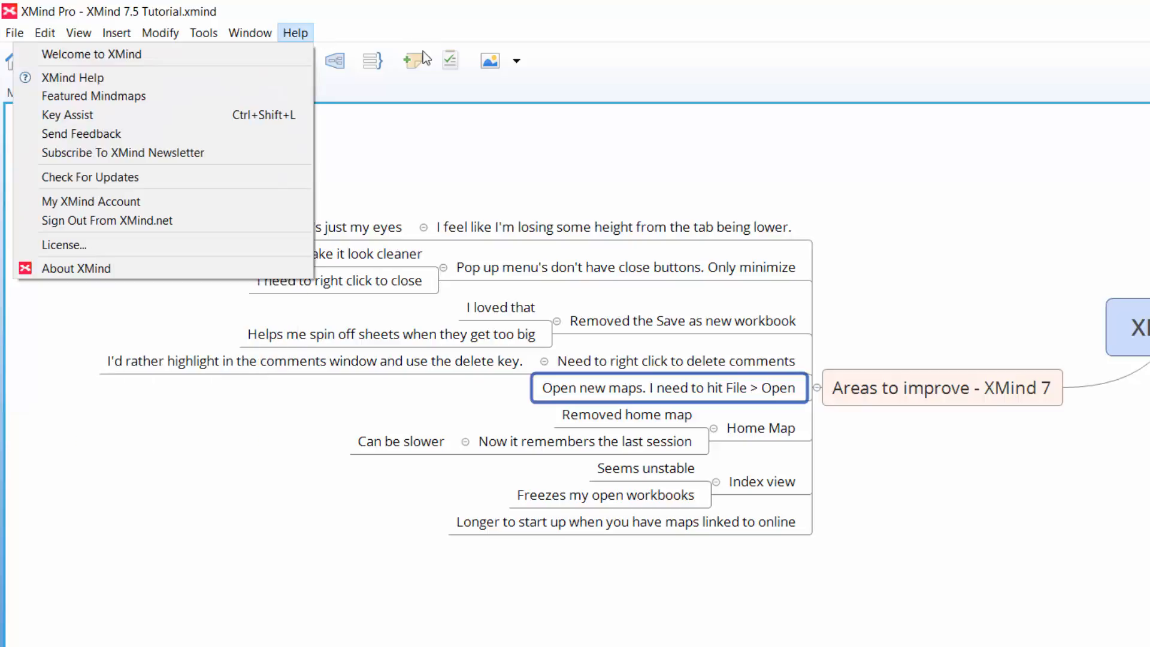
pyautogui.moveTo(648, 273)
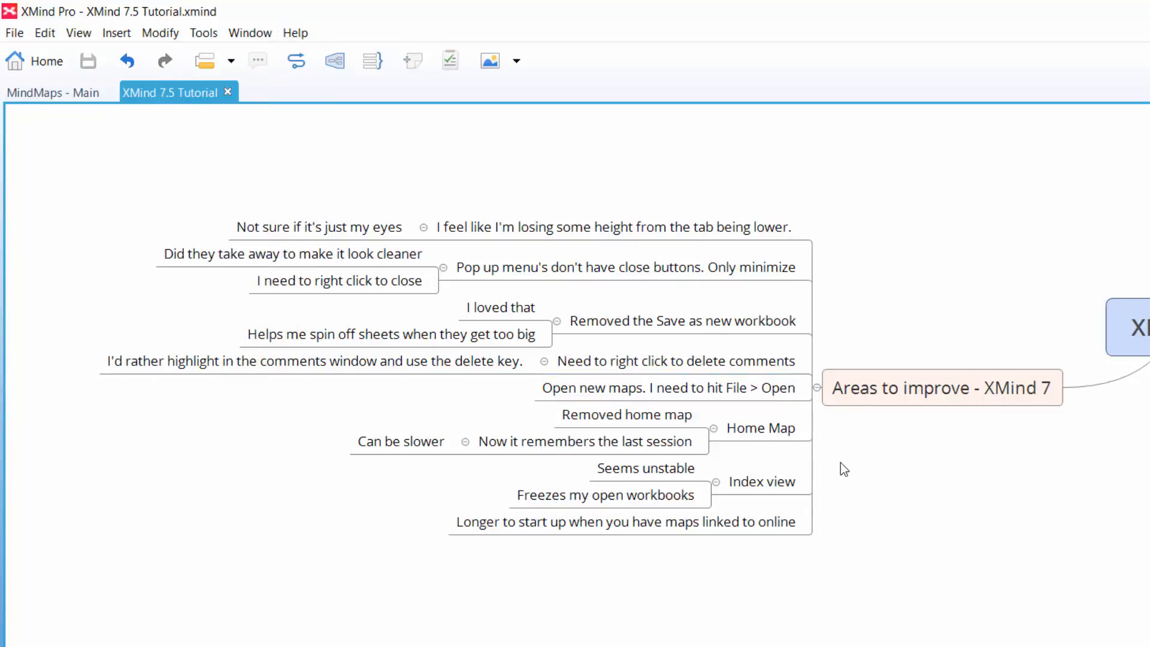
pyautogui.click(761, 427)
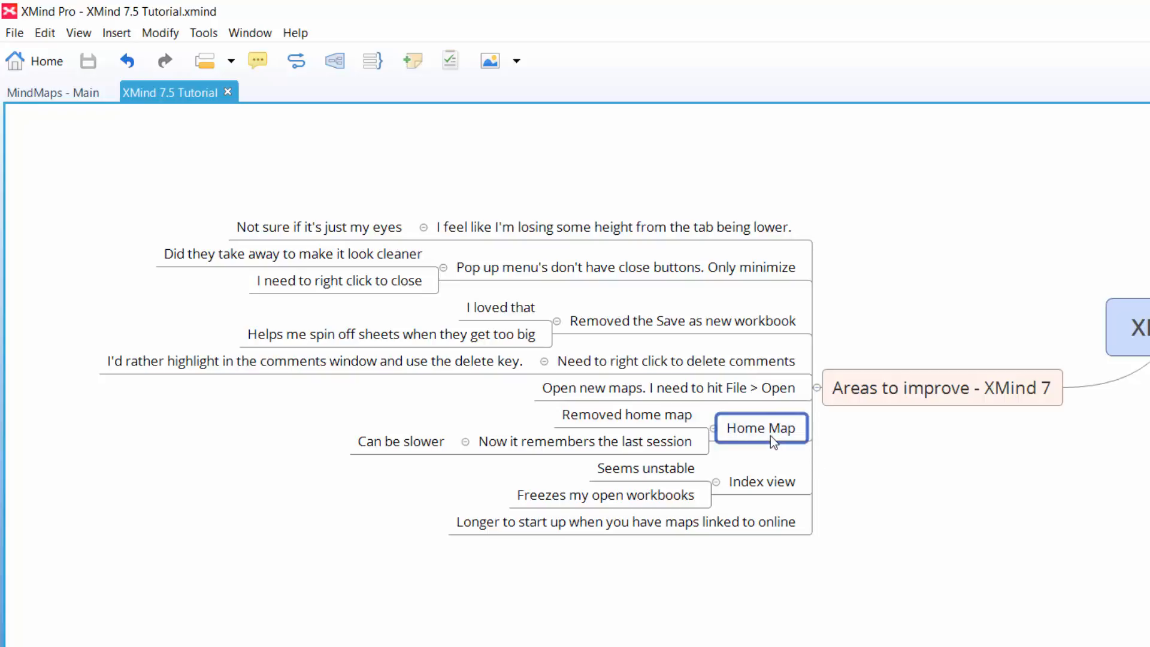
pyautogui.moveTo(469, 209)
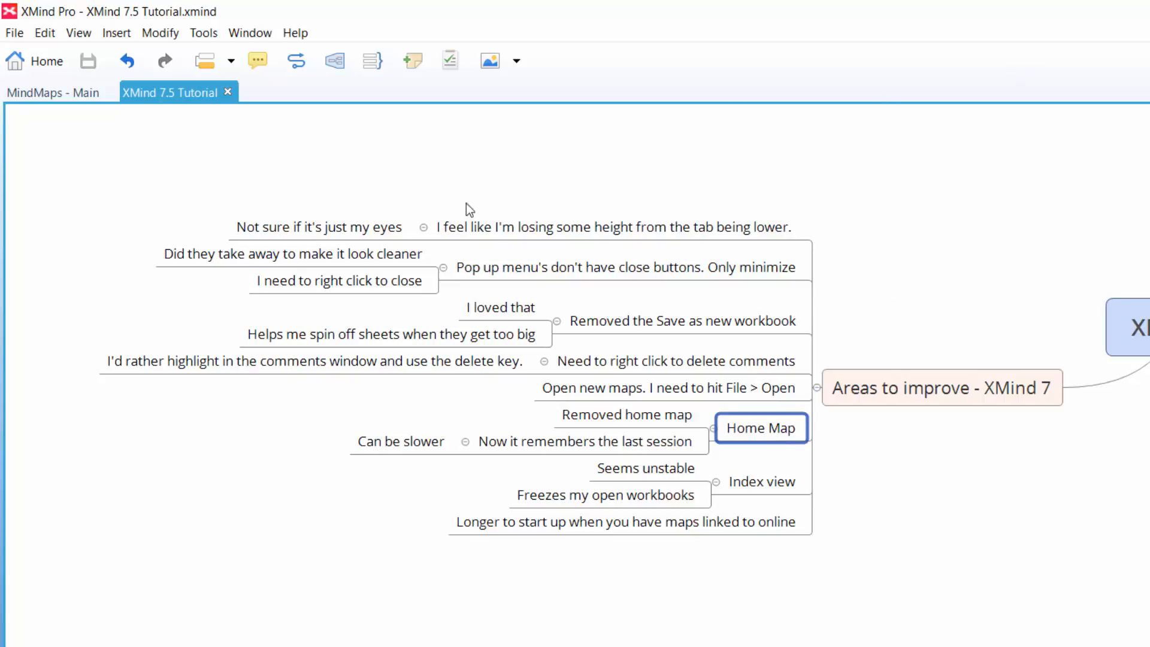
pyautogui.moveTo(246, 165)
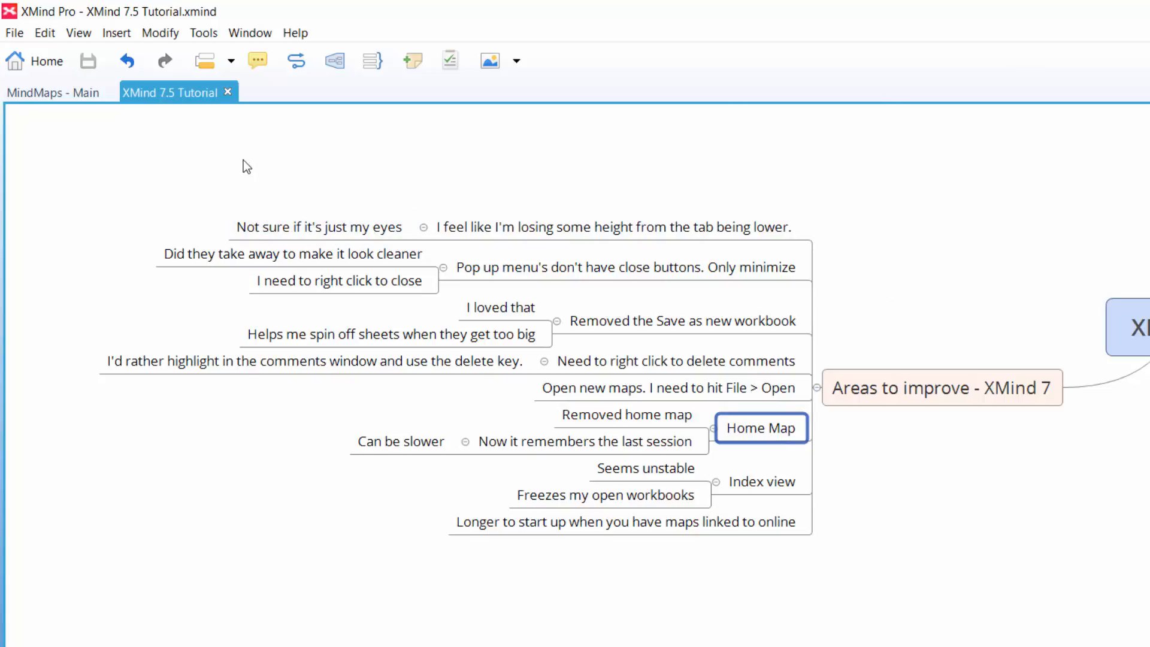
pyautogui.moveTo(145, 114)
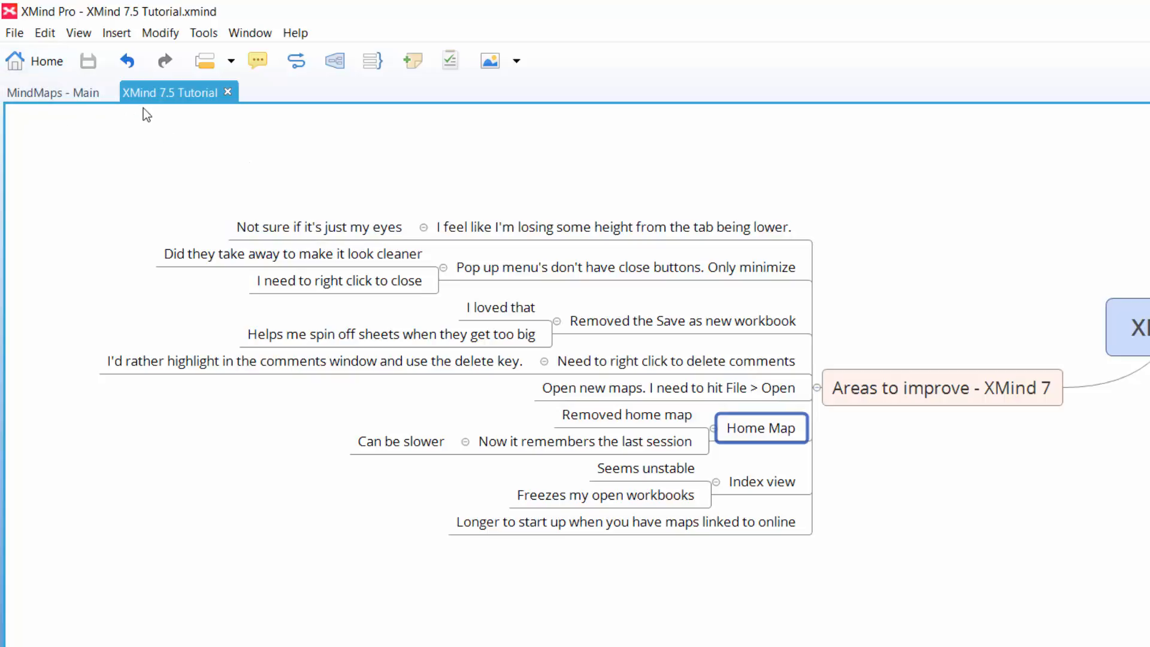
pyautogui.moveTo(53, 92)
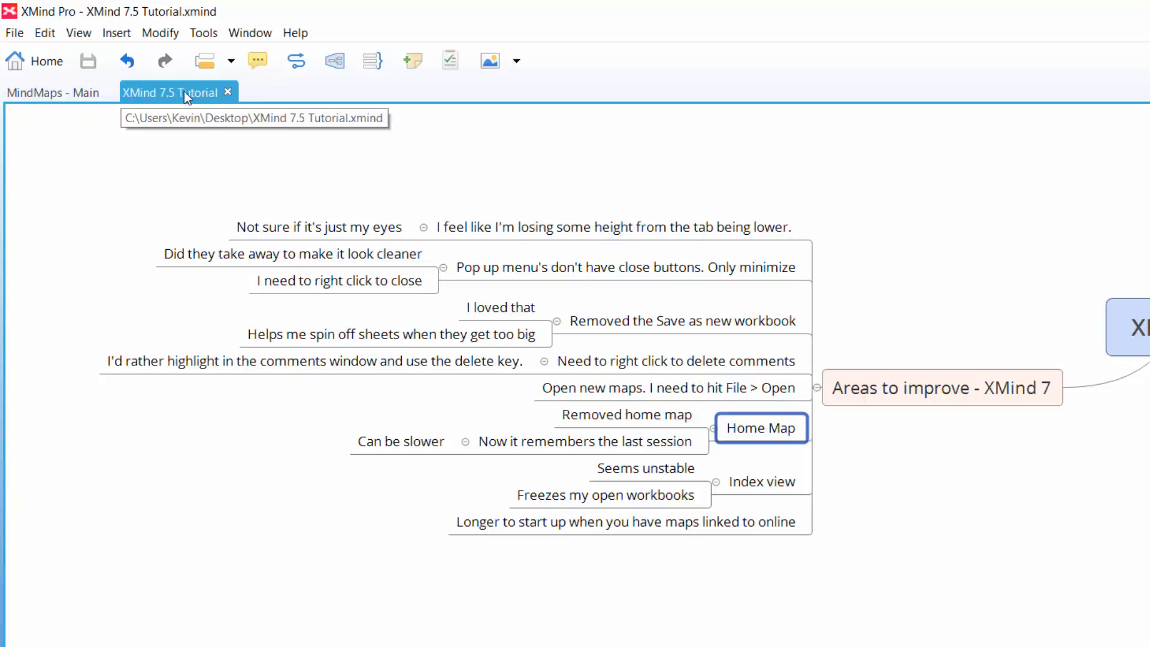
pyautogui.moveTo(226, 142)
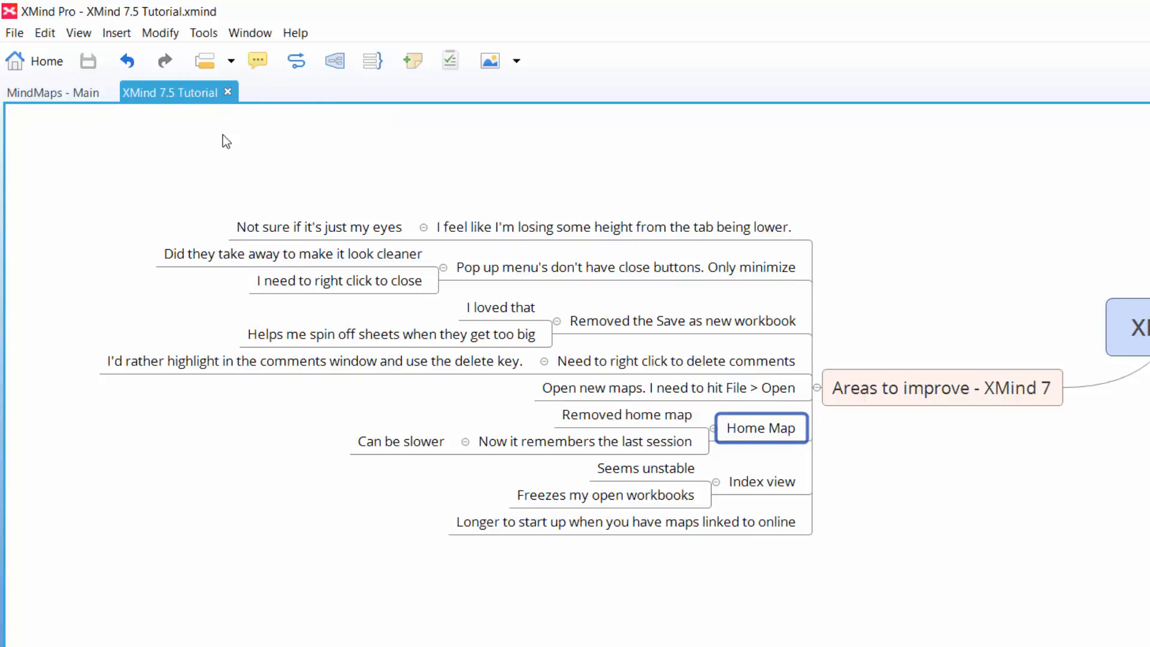
pyautogui.click(762, 481)
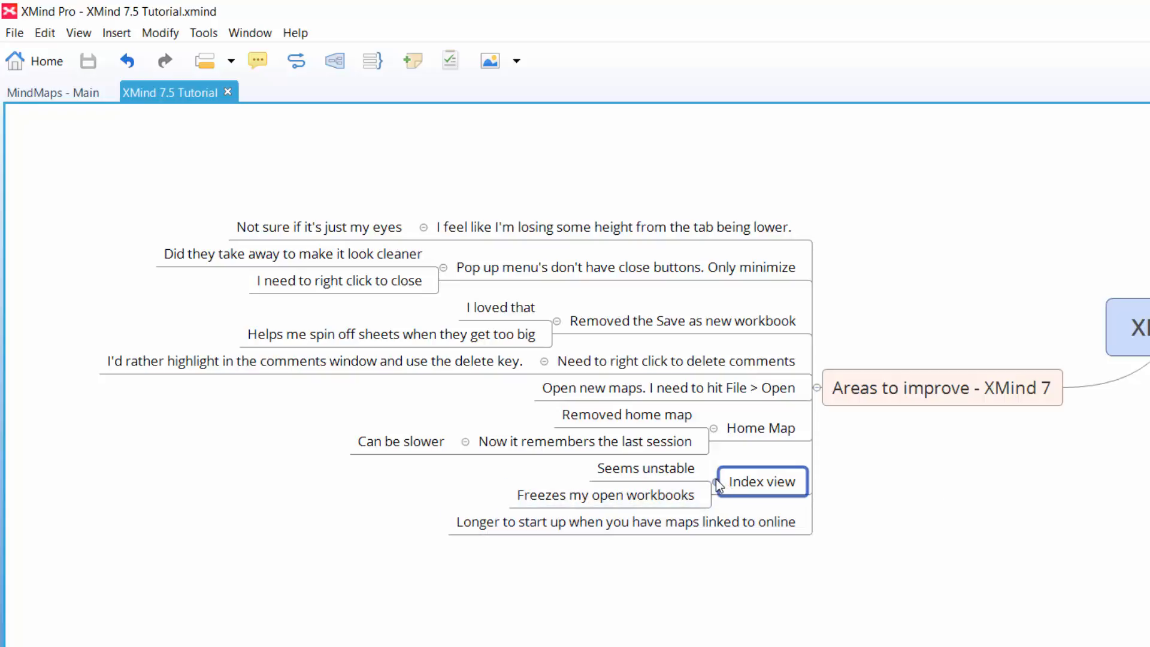
# Step: Collapse Index view hiding its two notes, then select Areas to improve - XMind 7
pyautogui.click(715, 481)
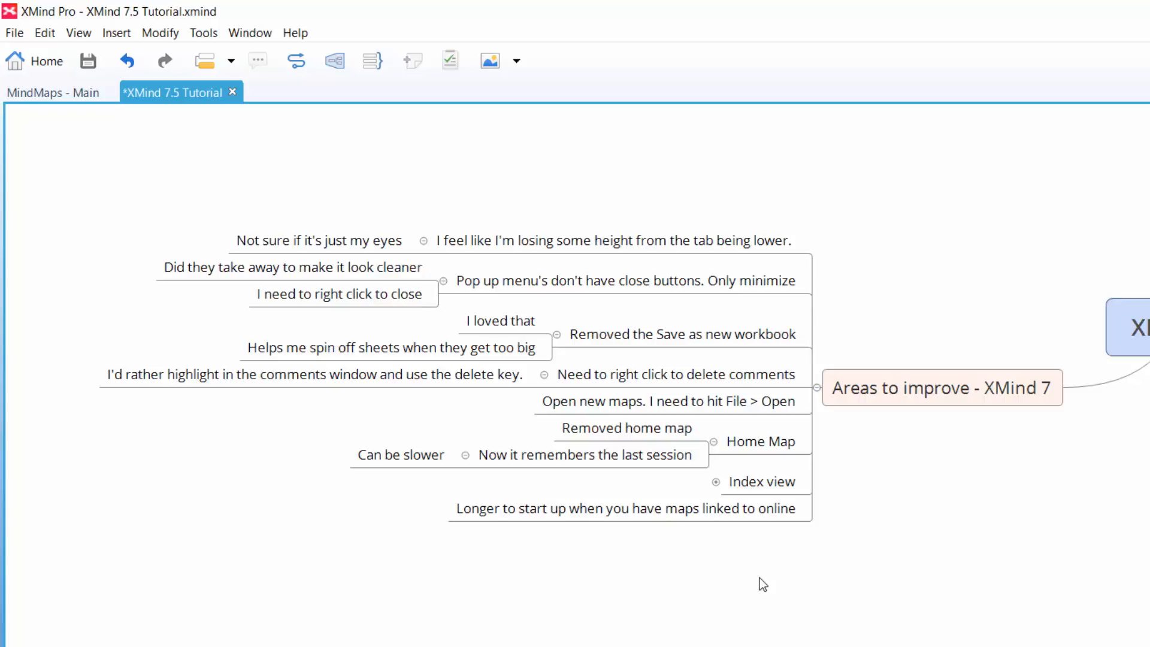
pyautogui.click(627, 508)
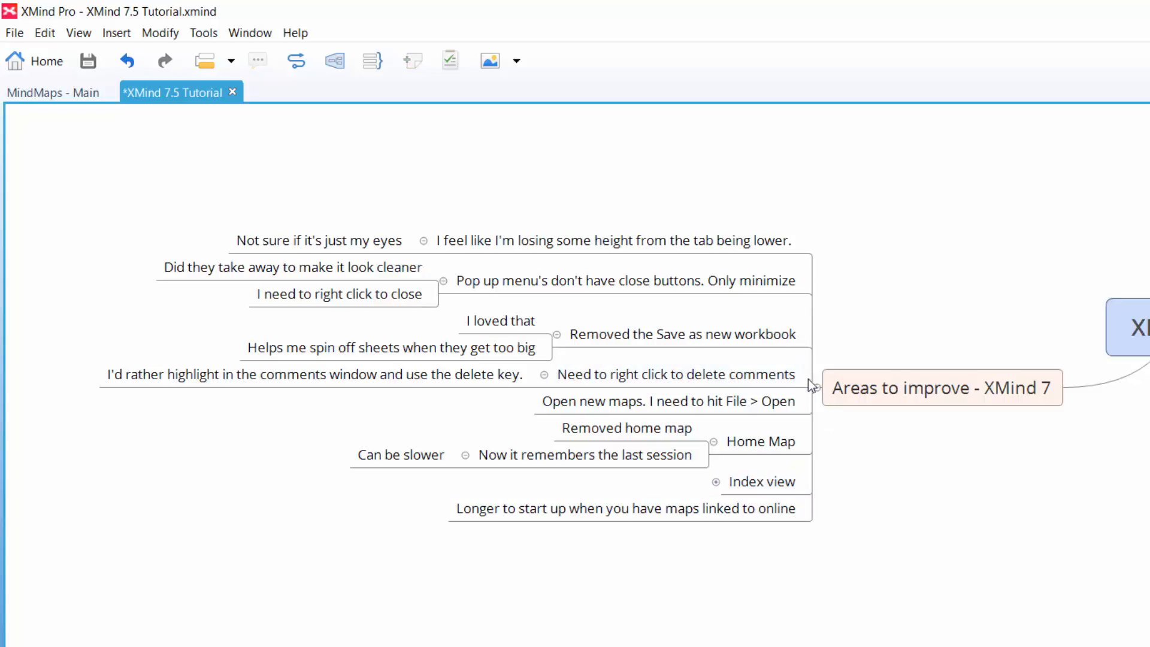
pyautogui.click(943, 387)
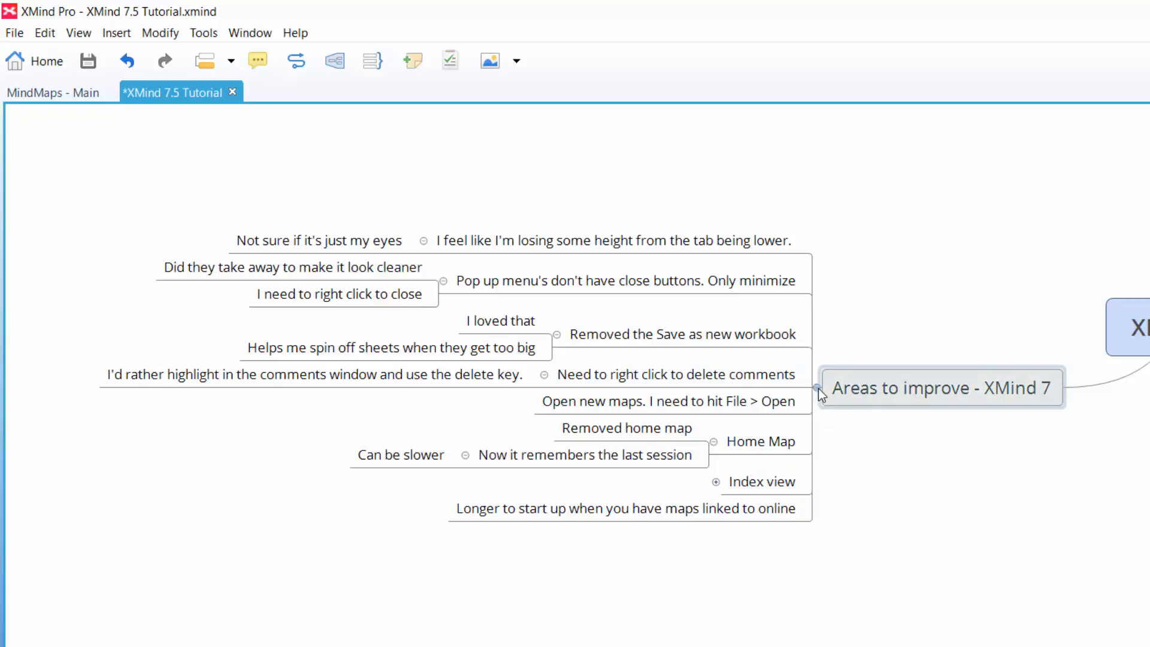